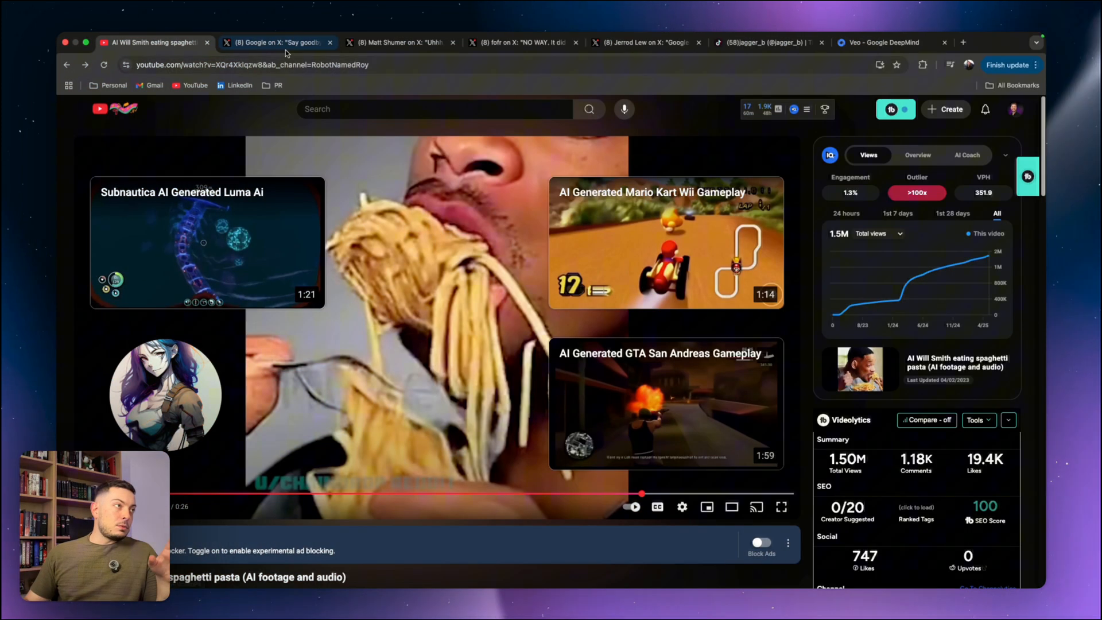
Bring up Google's X post announcing Veo 3 with native audio and the fisherman clip.
left_click(274, 43)
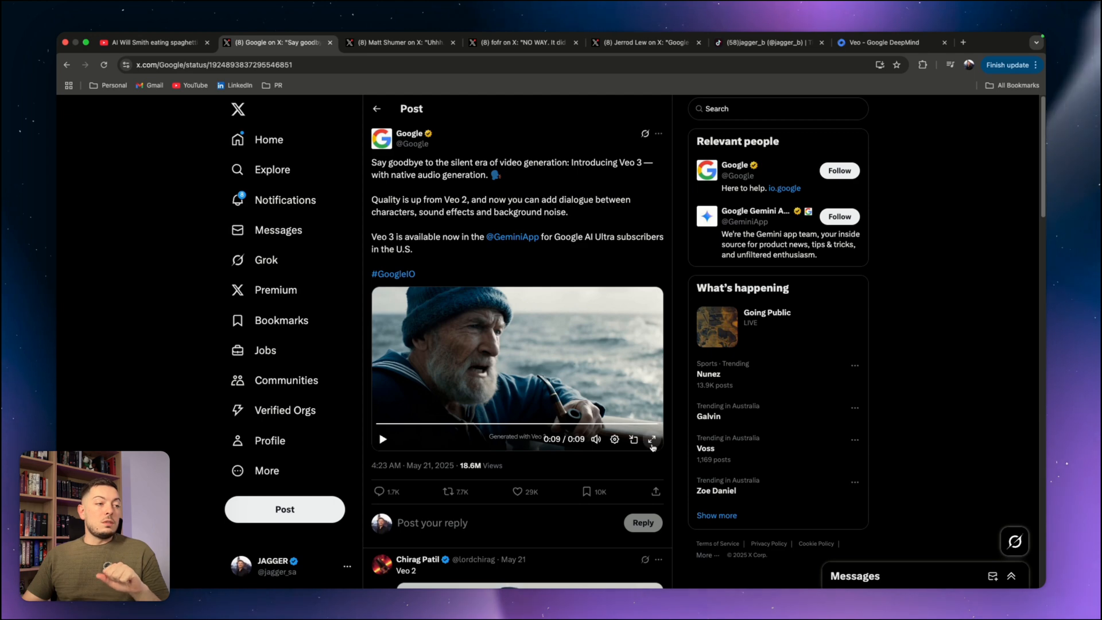
mouse_move(651, 439)
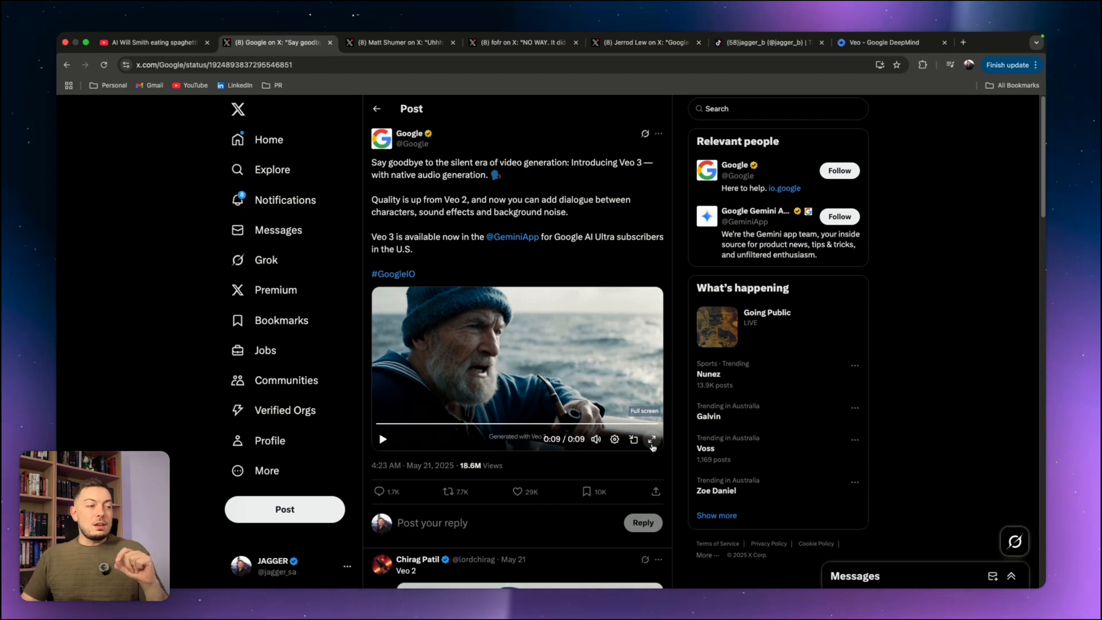
left_click(650, 439)
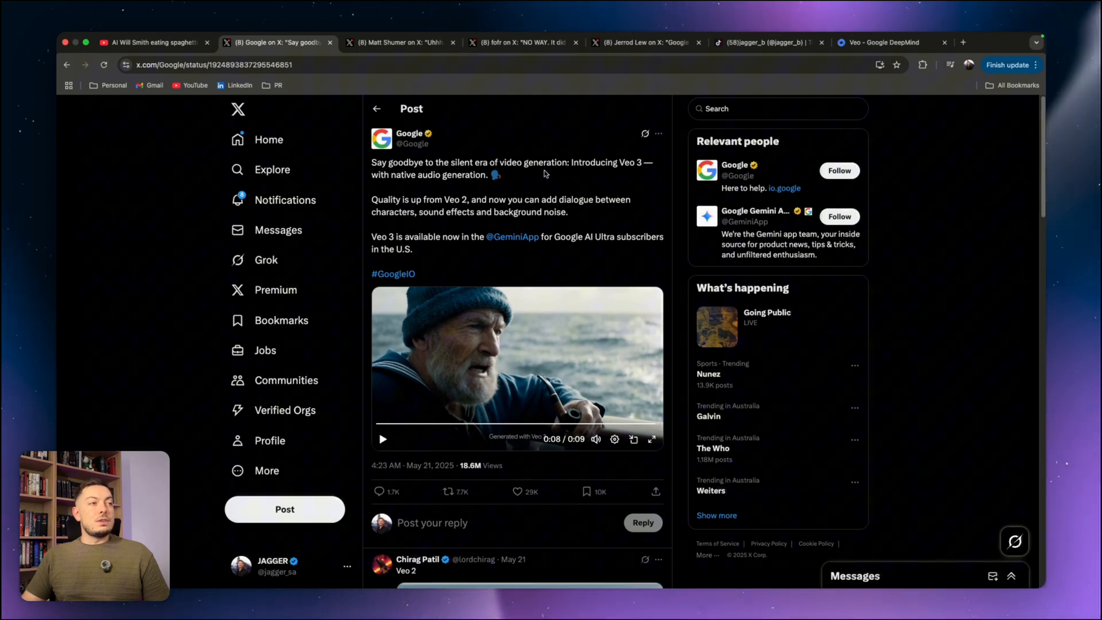
mouse_move(408, 183)
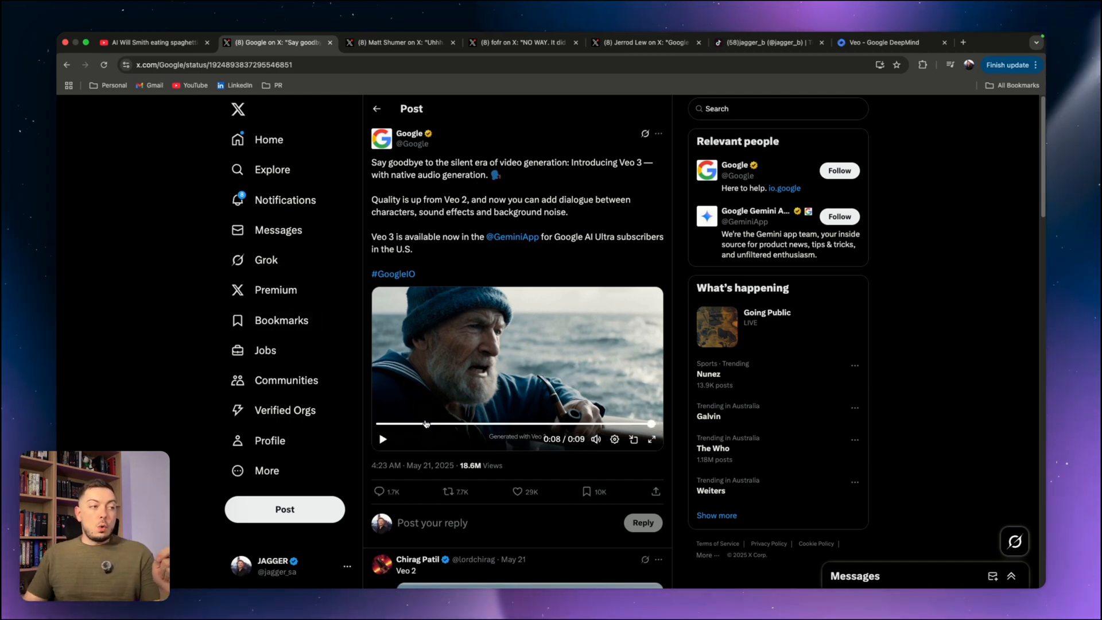
left_click(384, 438)
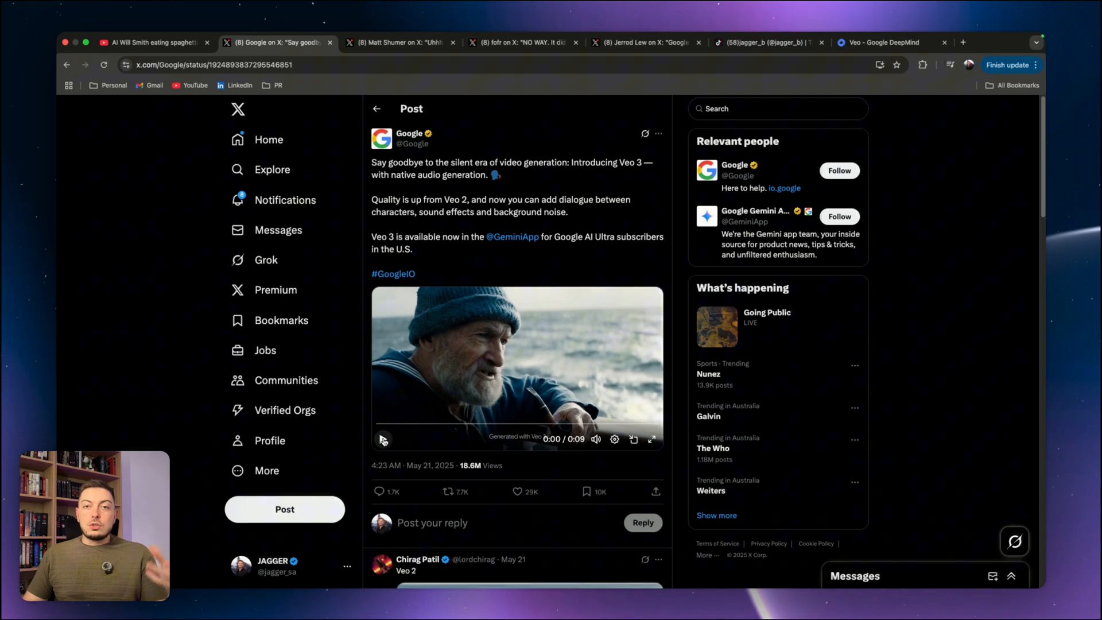
left_click(383, 438)
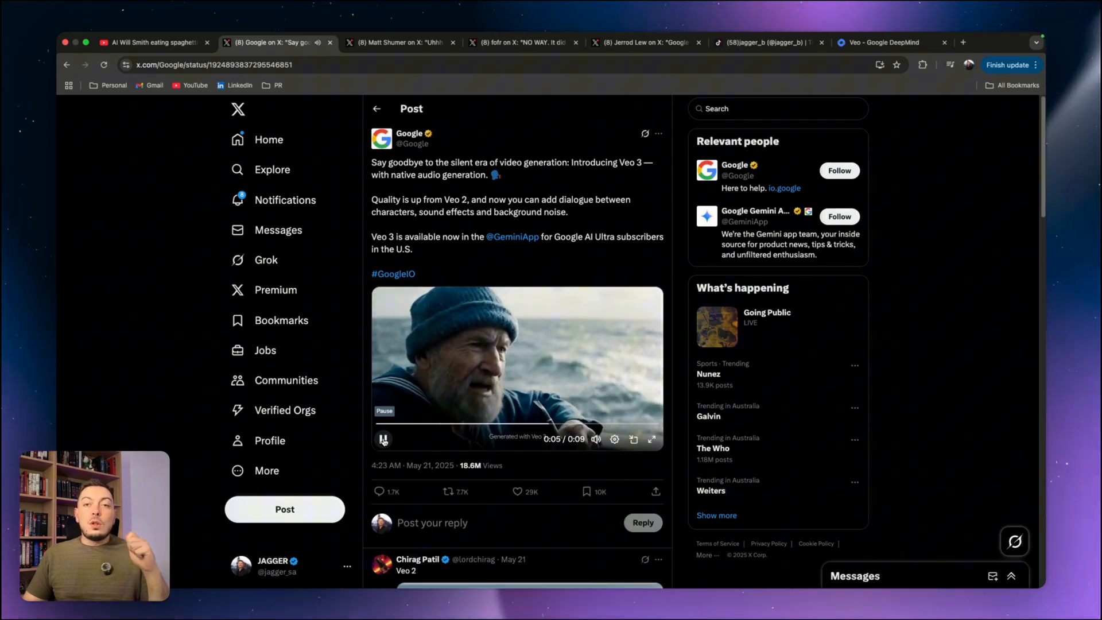
left_click(384, 439)
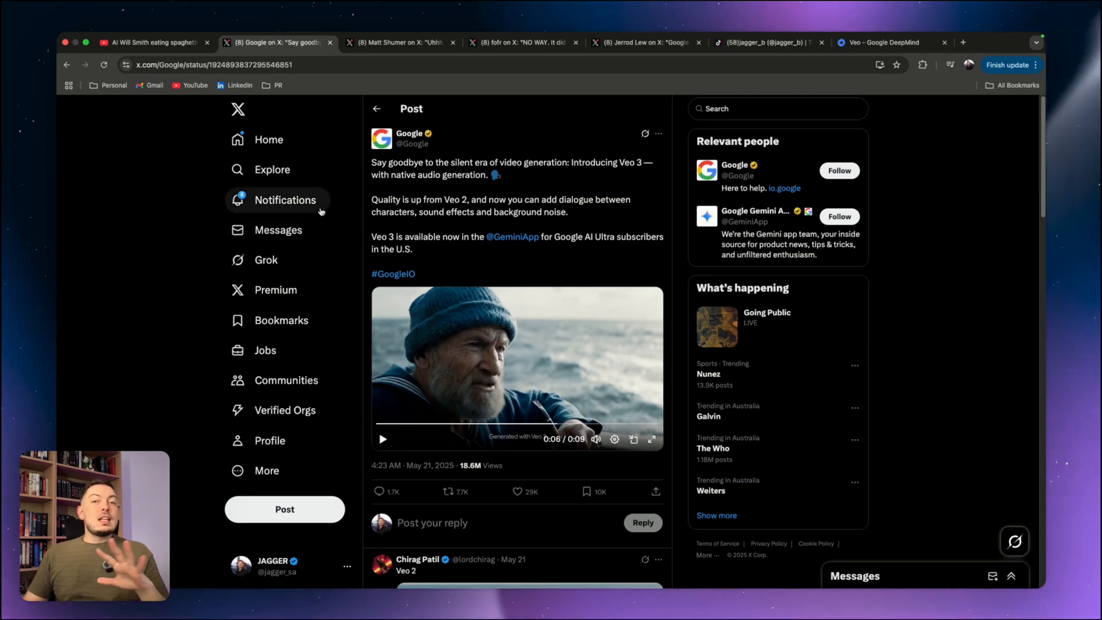
mouse_move(461, 225)
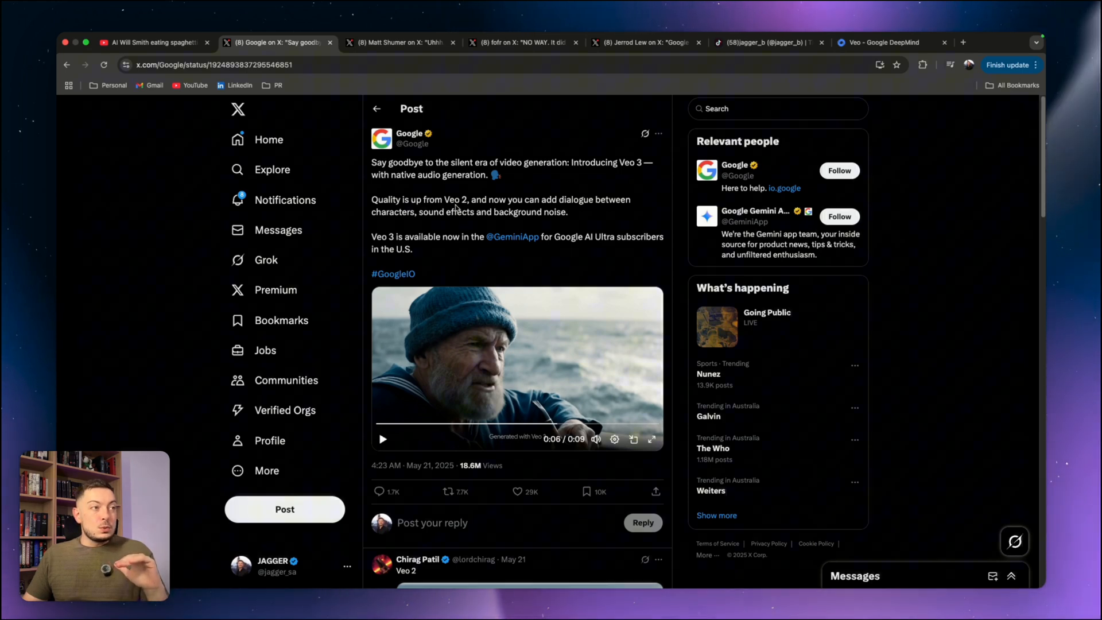
mouse_move(469, 225)
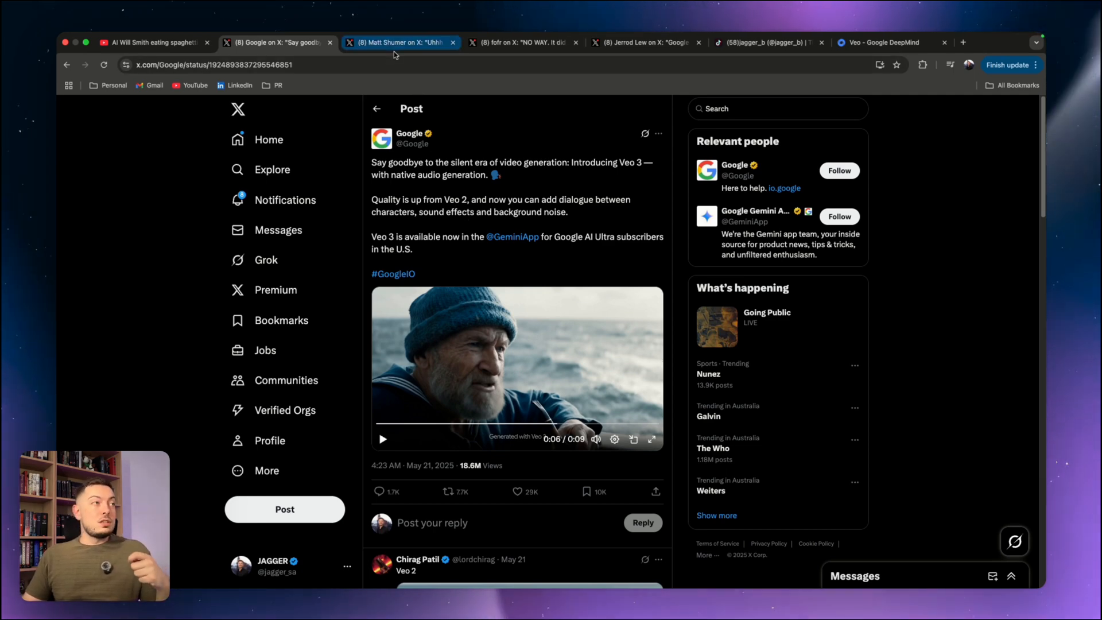
Go via the Fortnite post to fofr's Veo 3 stand-up comedian post and play the clip.
left_click(397, 42)
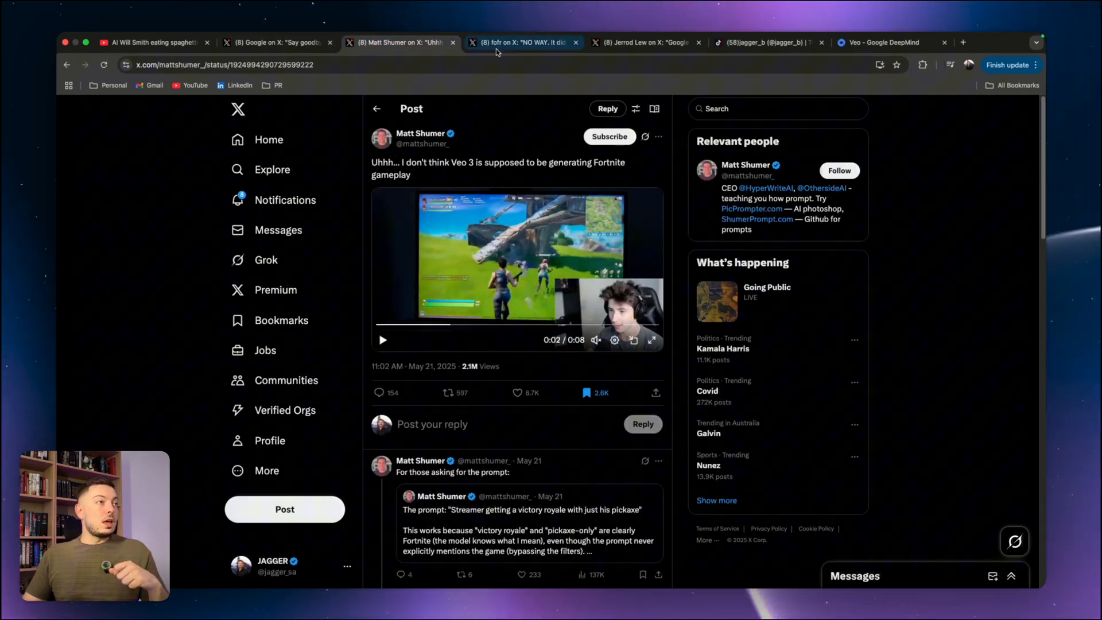
left_click(523, 42)
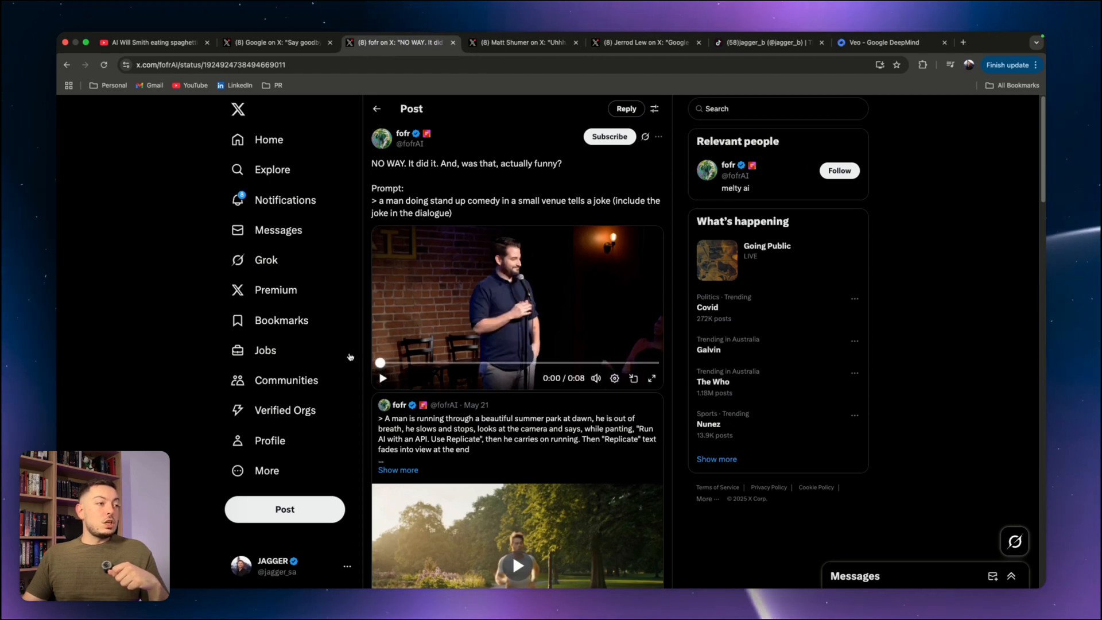
mouse_move(403, 133)
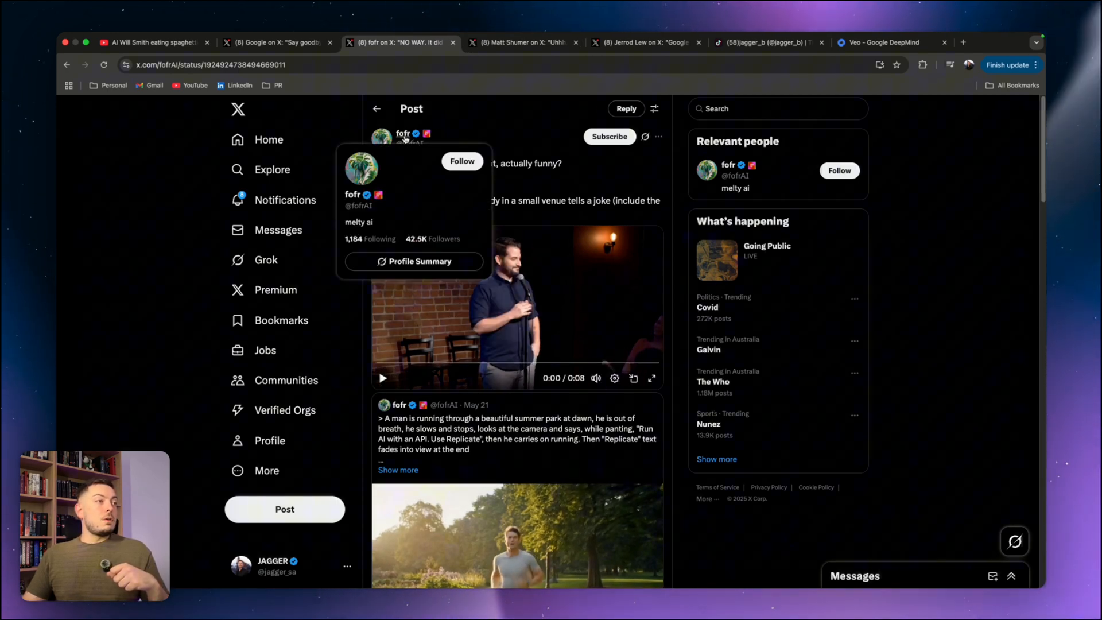
mouse_move(573, 186)
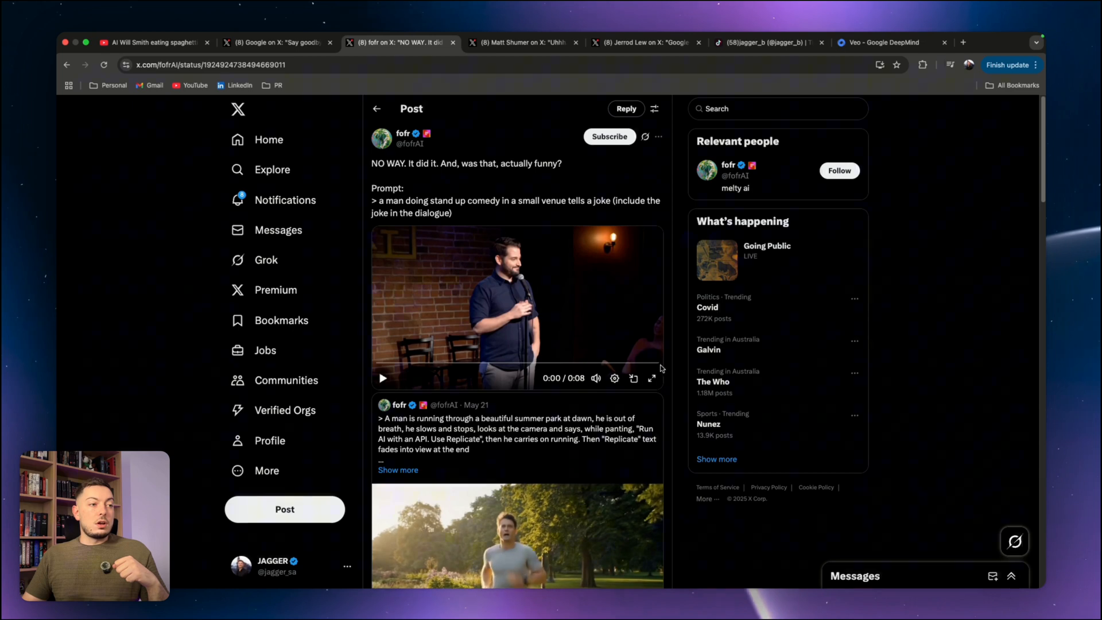
left_click(382, 377)
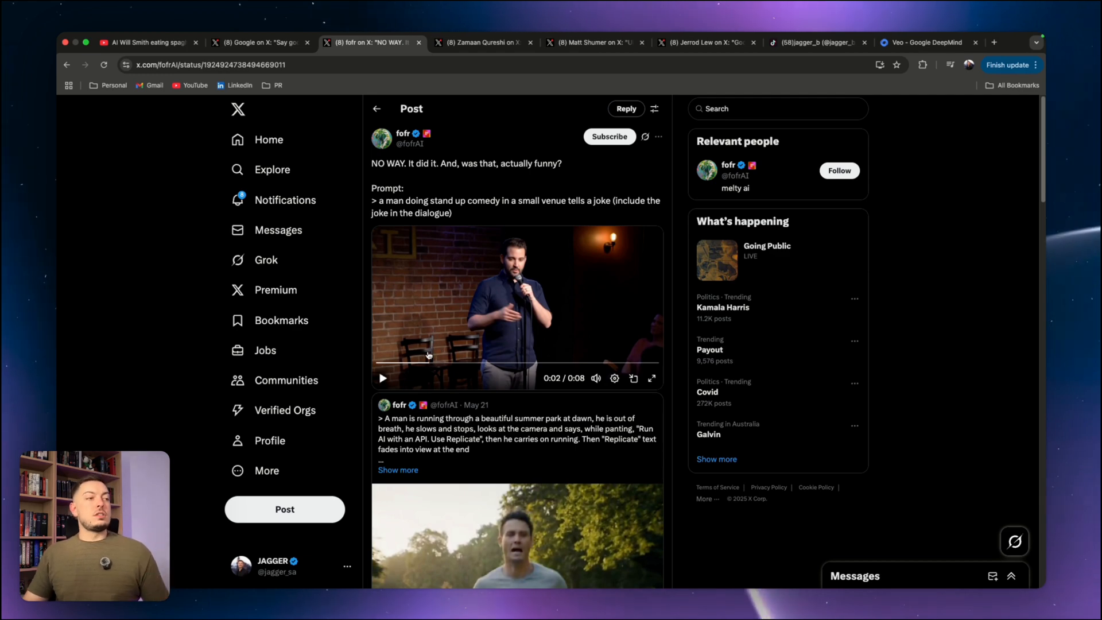
mouse_move(472, 95)
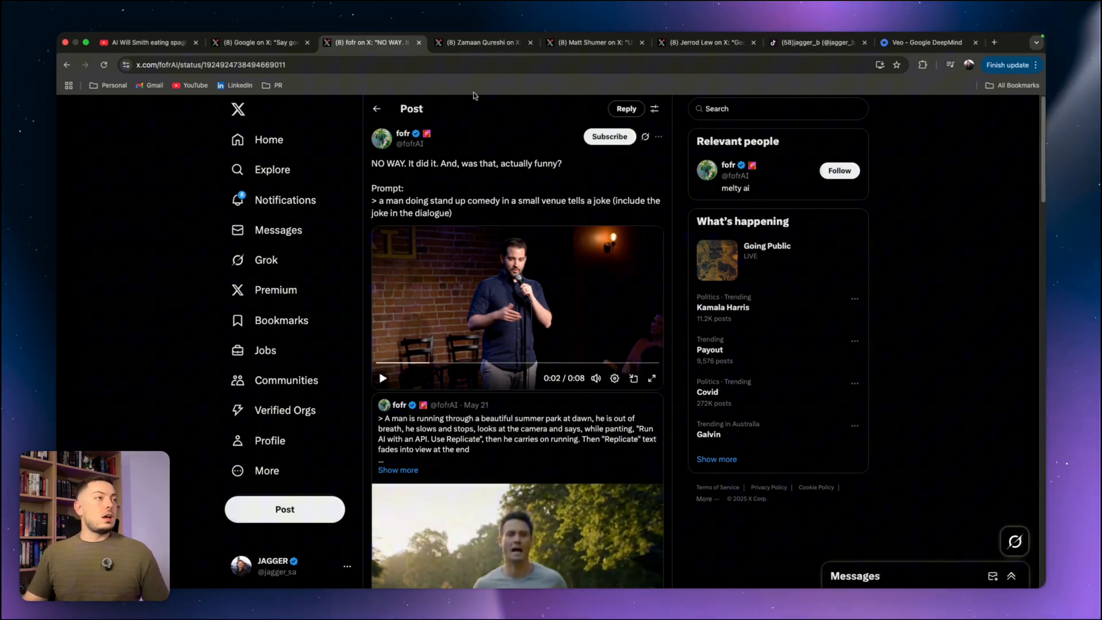
left_click(483, 42)
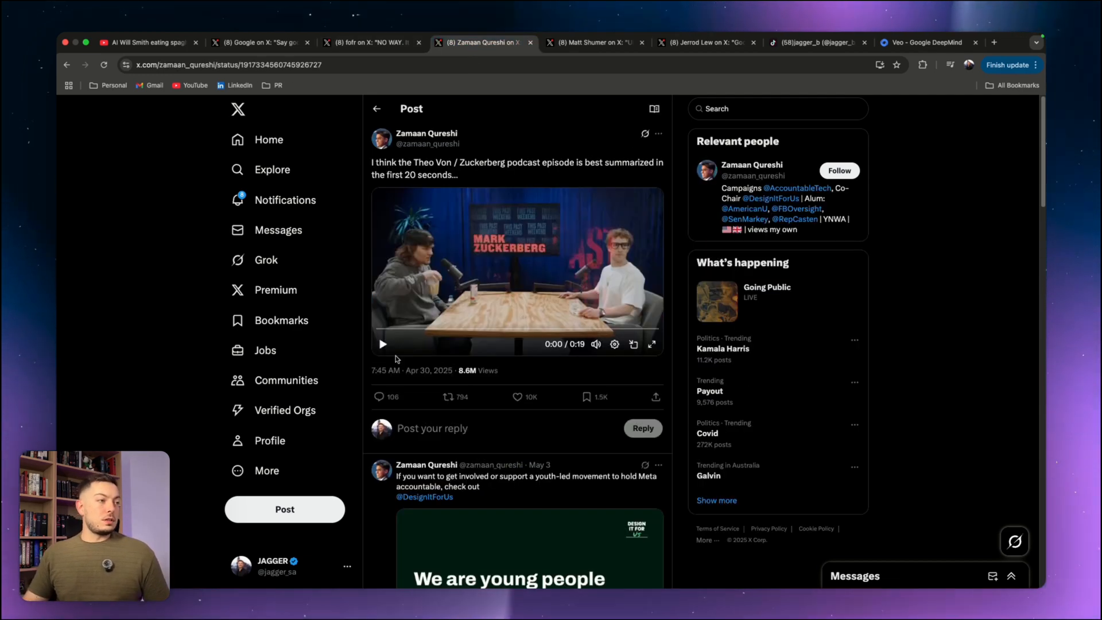
left_click(383, 343)
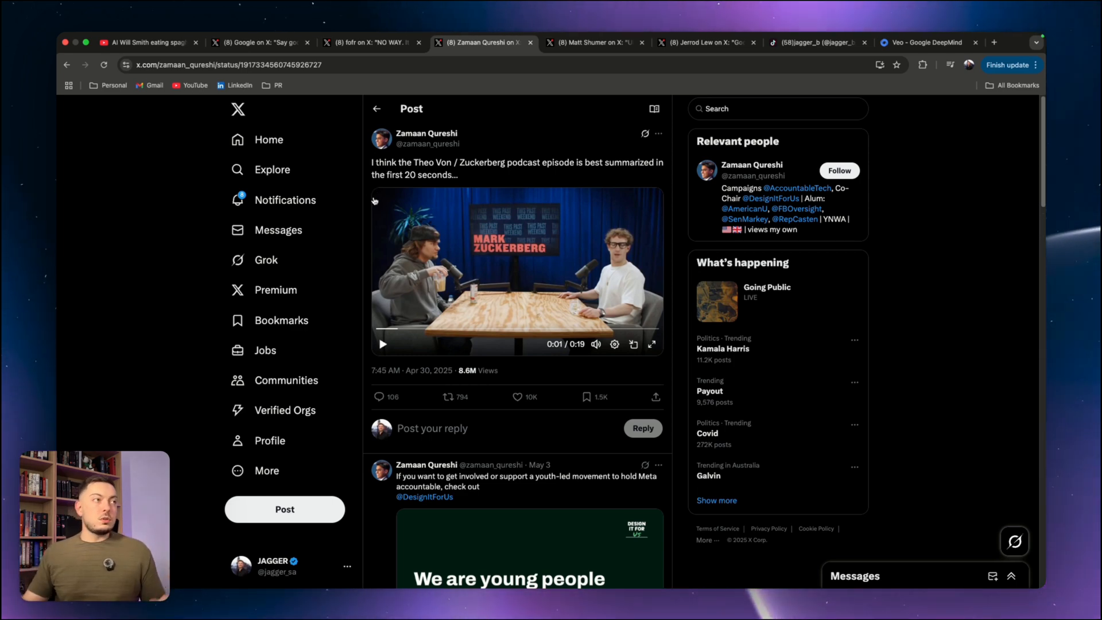
left_click(371, 42)
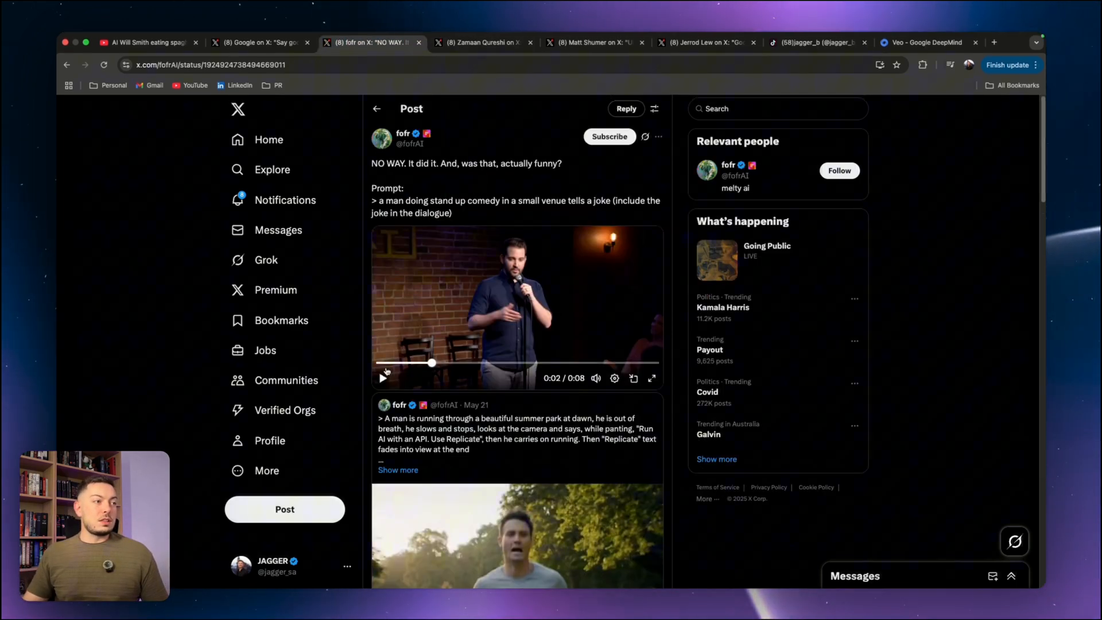
left_click(383, 378)
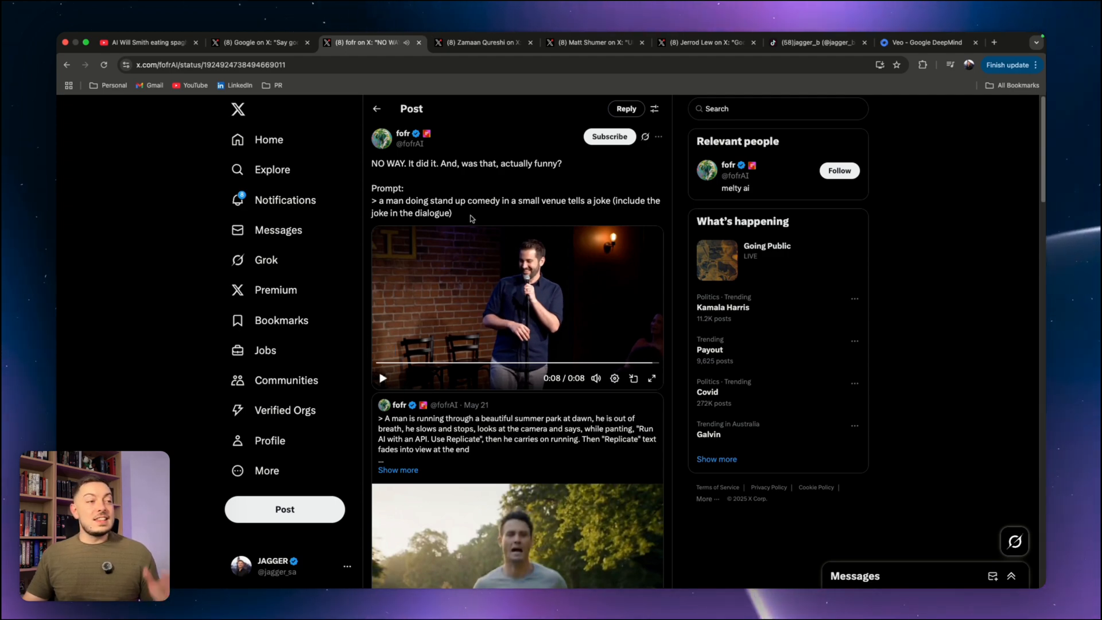
Pass the Zuckerberg podcast post, watch the Fortnite clip full screen, then leave full screen.
left_click(482, 42)
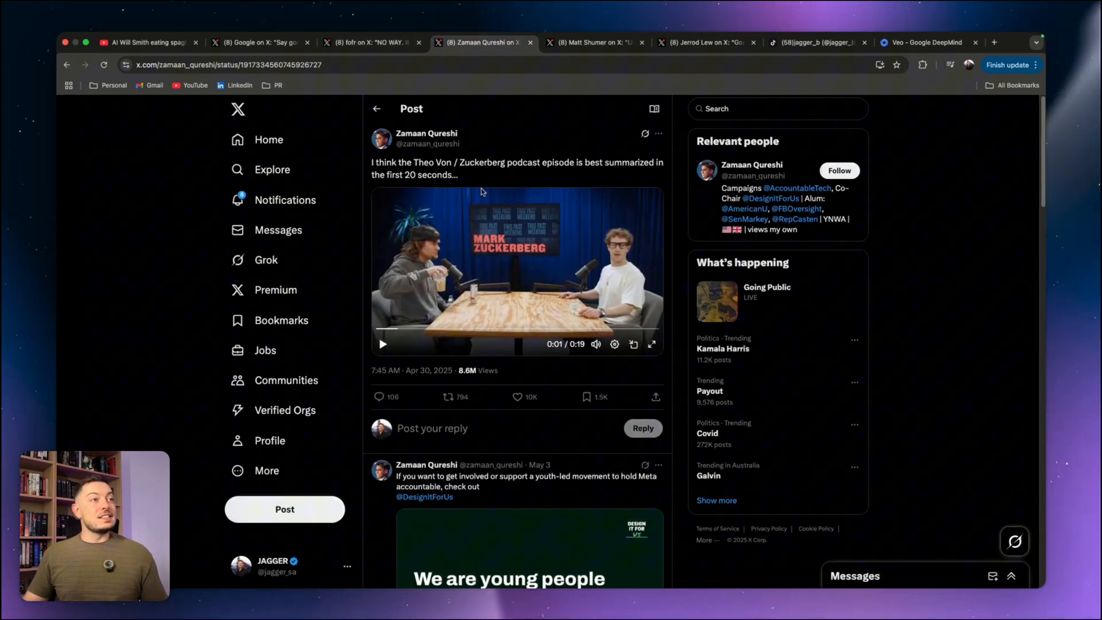
mouse_move(597, 56)
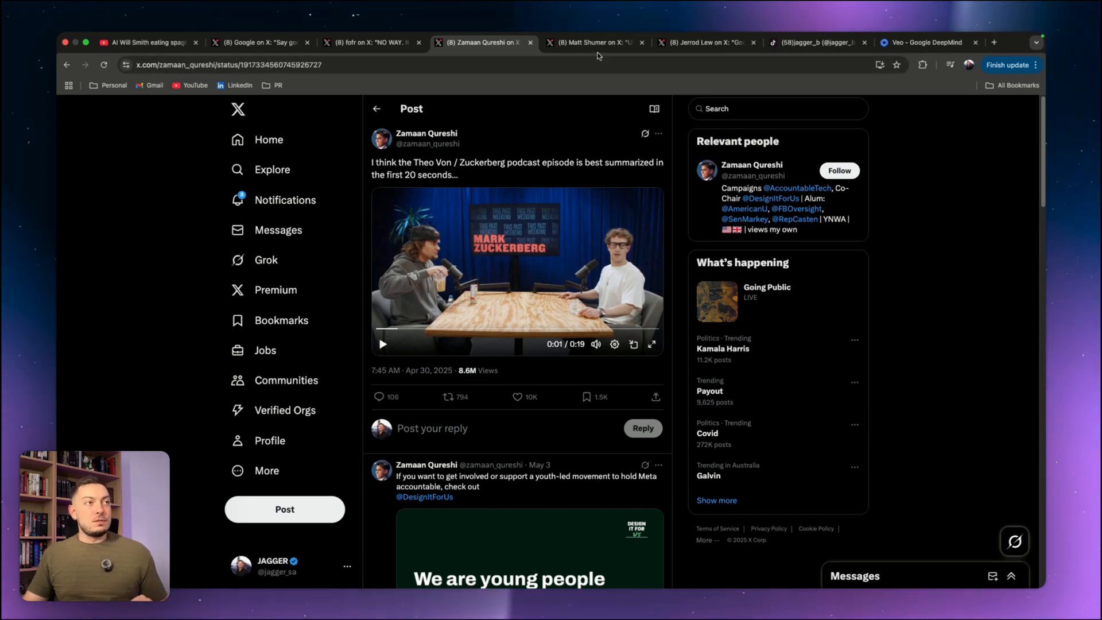
left_click(594, 42)
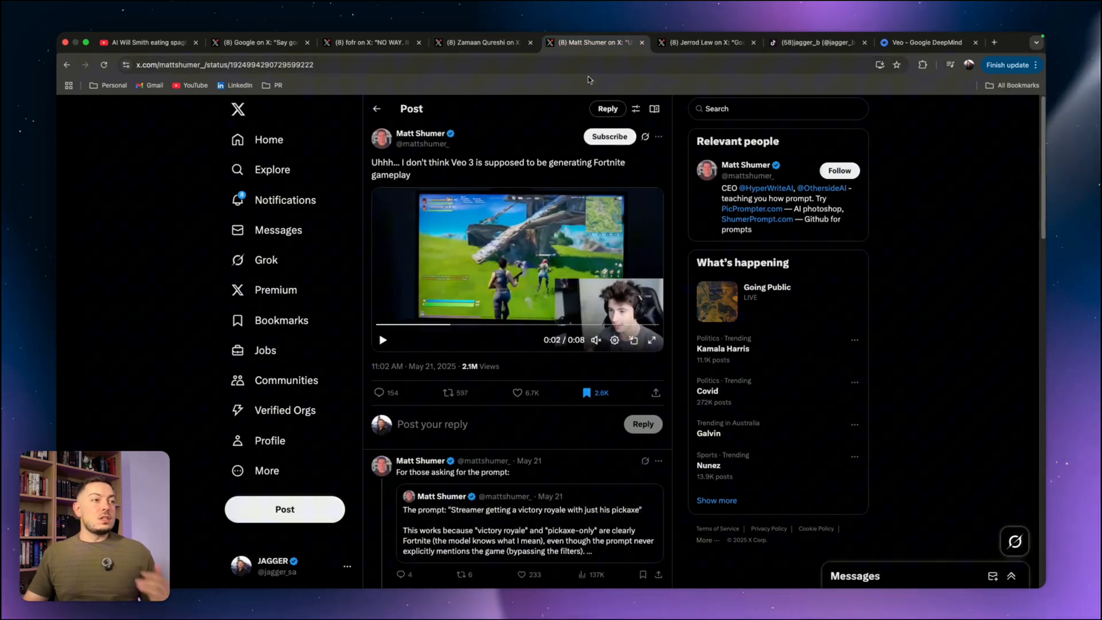
left_click(652, 340)
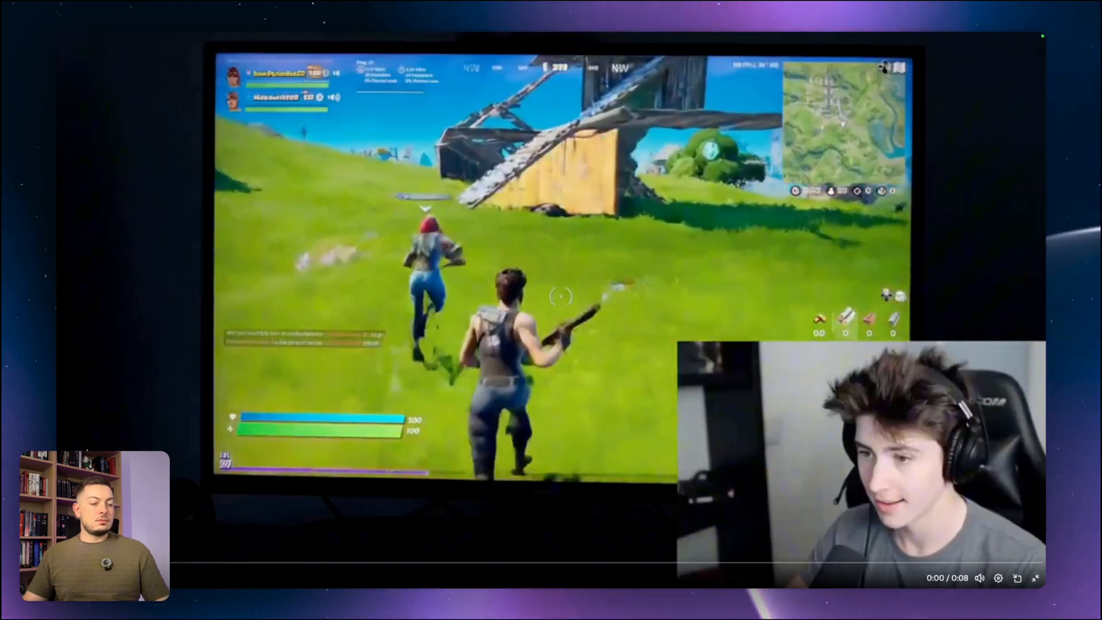
key("Escape")
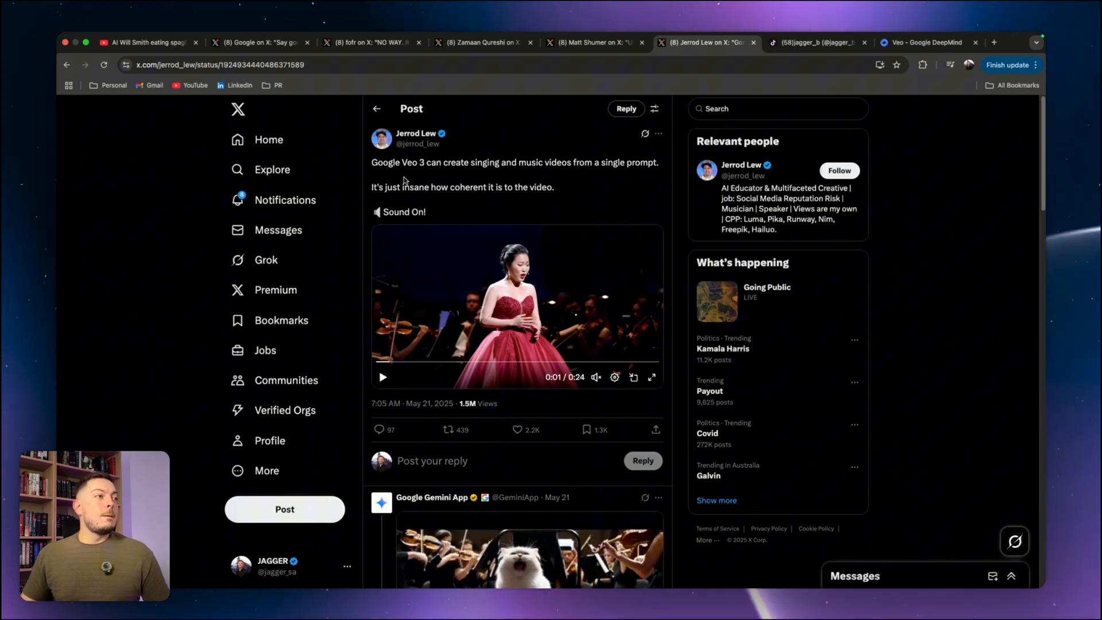
mouse_move(568, 168)
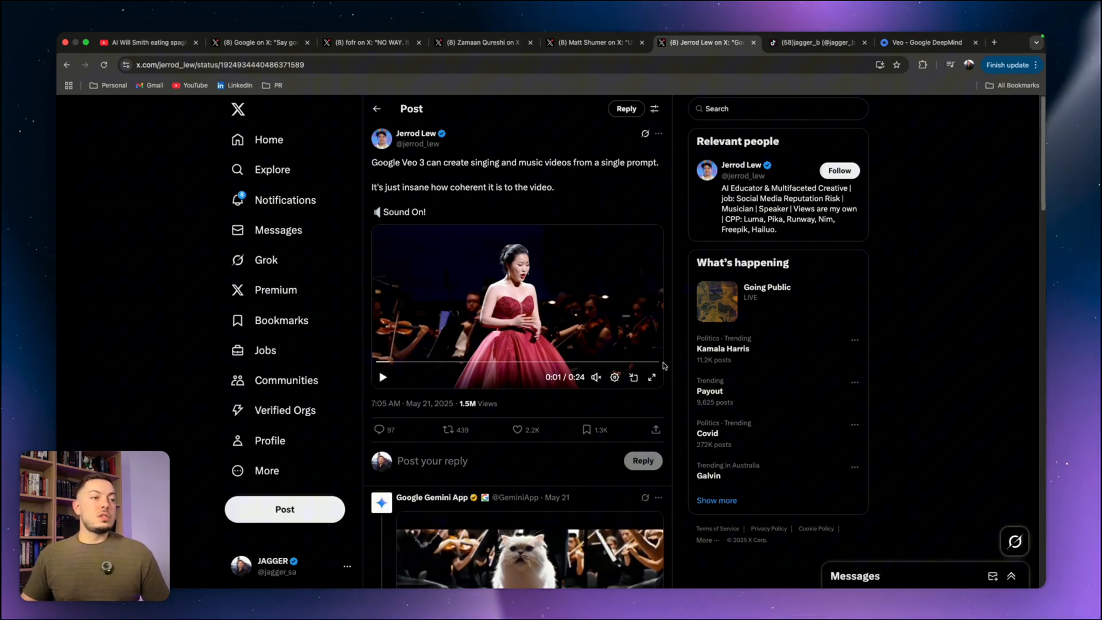
Play the Veo 3 opera-singer clip in Jerrod Lew's post.
left_click(650, 378)
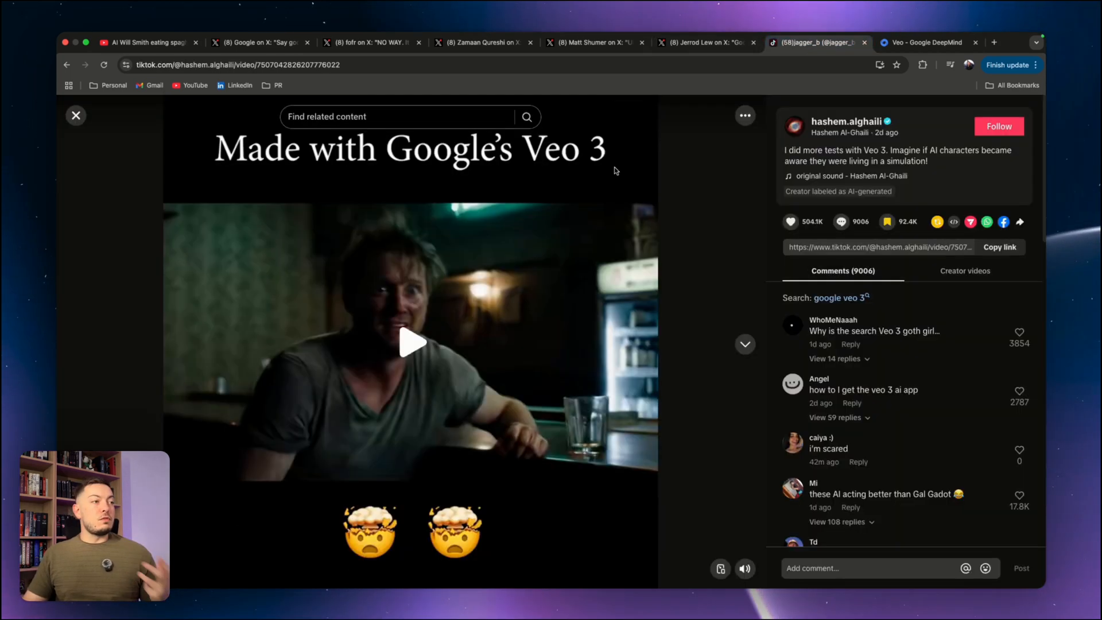
Play the TikTok video to about 0:36 and pause it on the hospital patient scene.
left_click(410, 342)
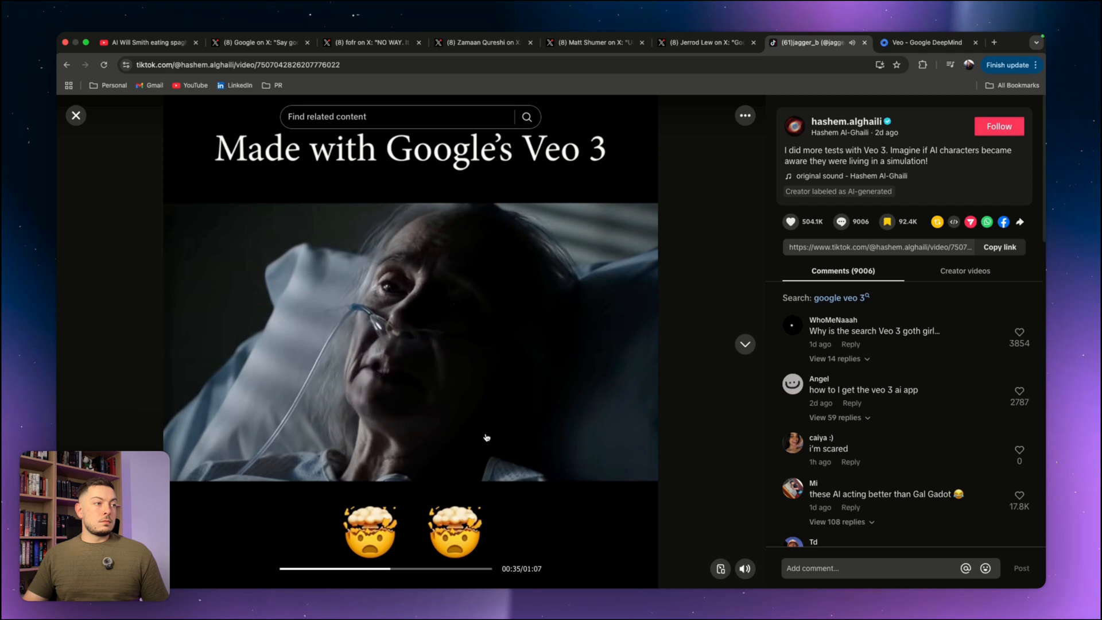
left_click(411, 342)
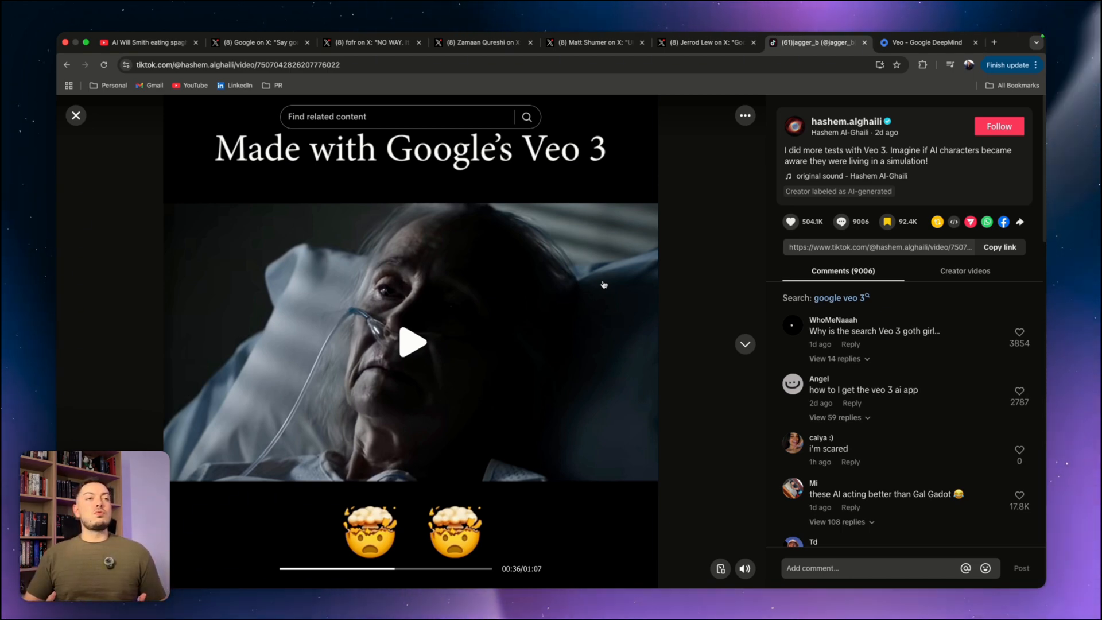
mouse_move(659, 296)
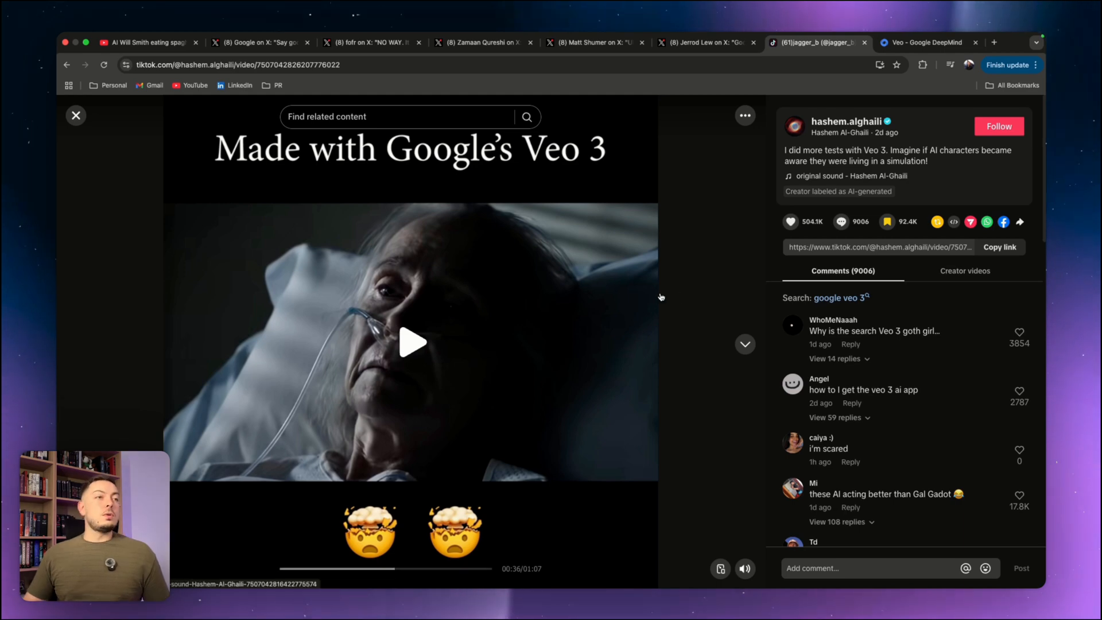
Browse the Veo page from reference-powered video down to the Match your style origami section.
left_click(928, 43)
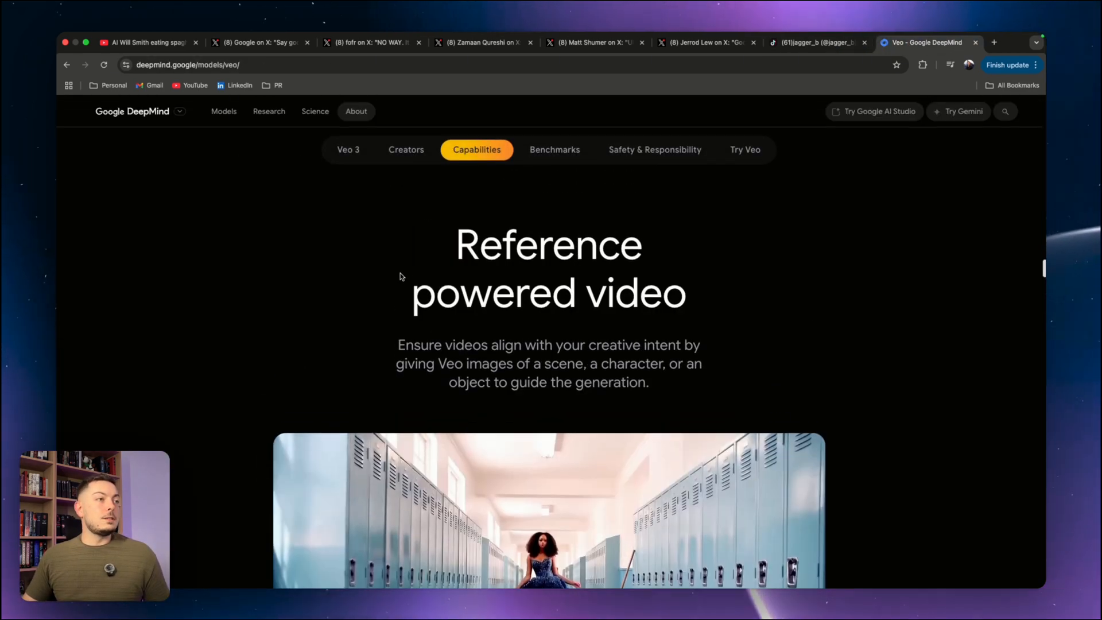
scroll("up", 3)
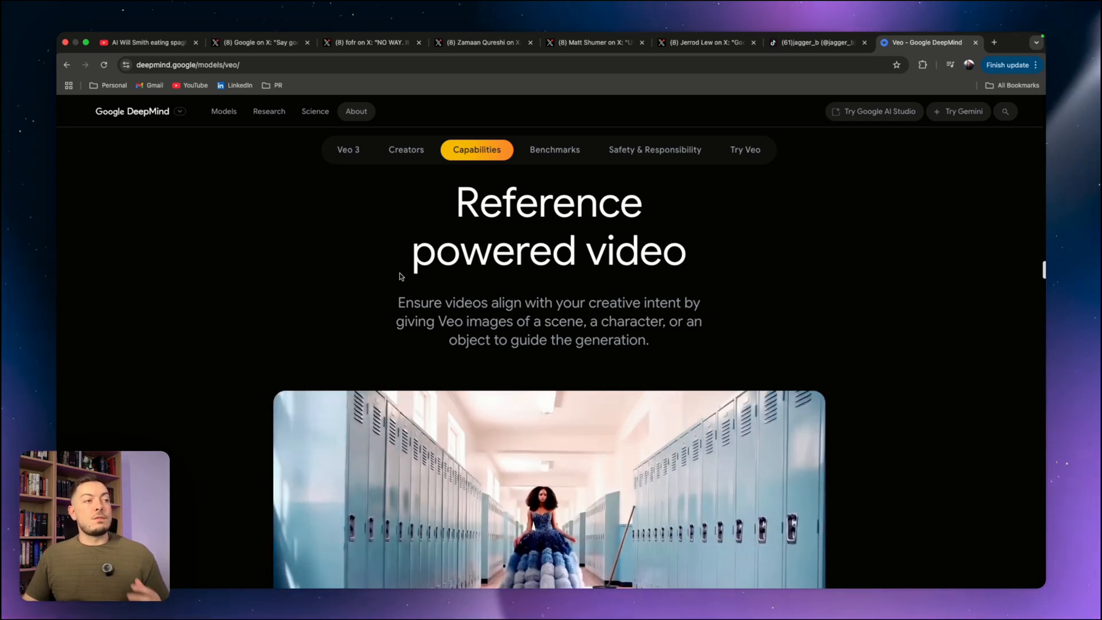
scroll("down", 3)
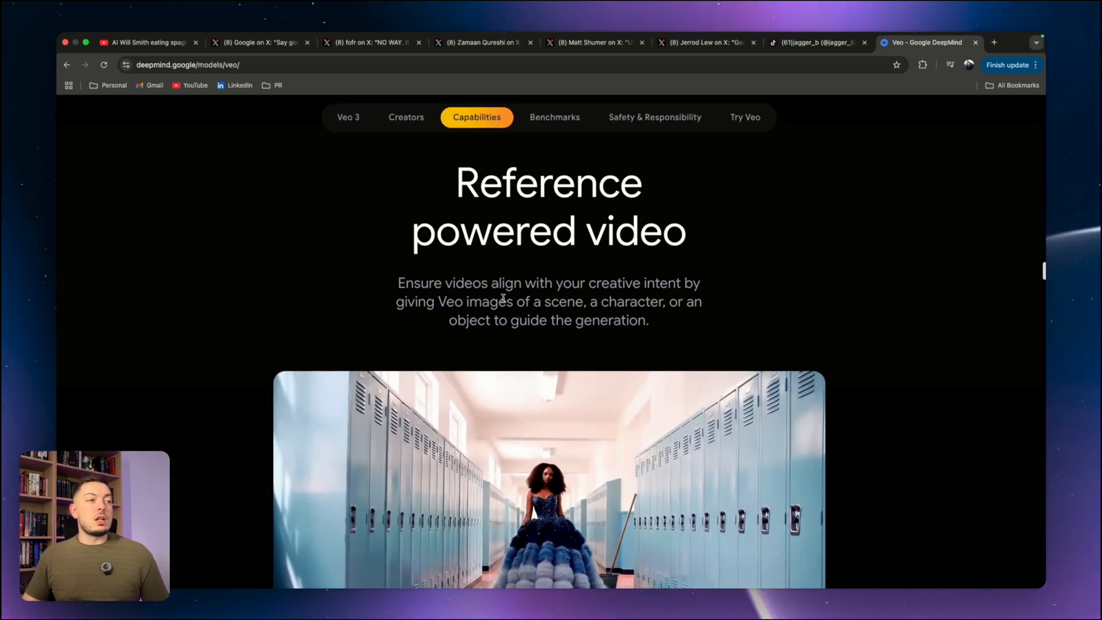
scroll("down", 3)
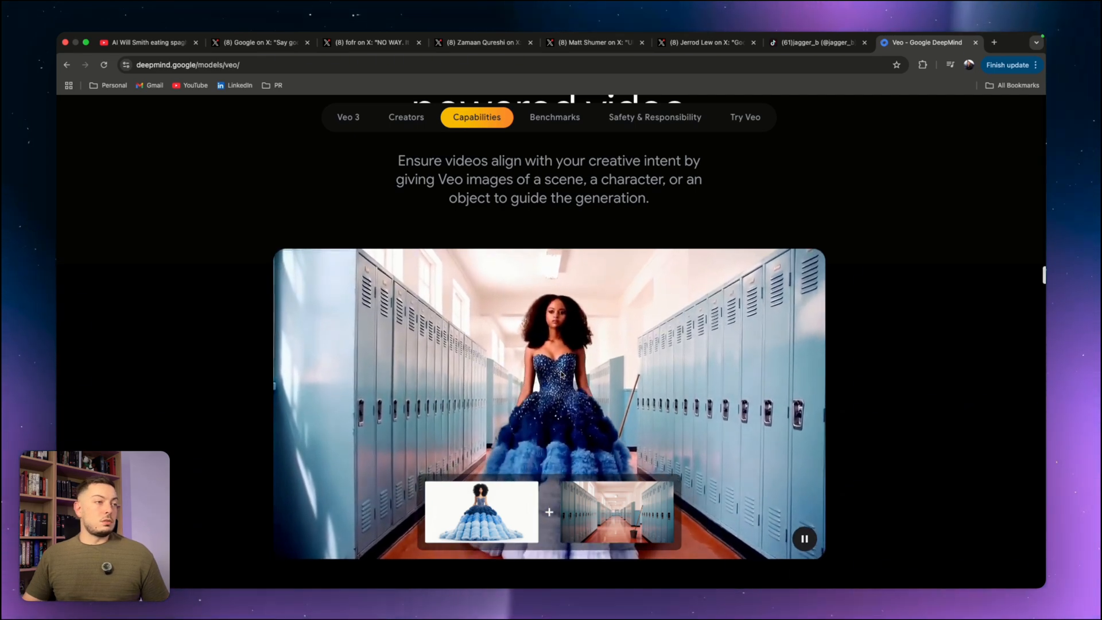
scroll("down", 3)
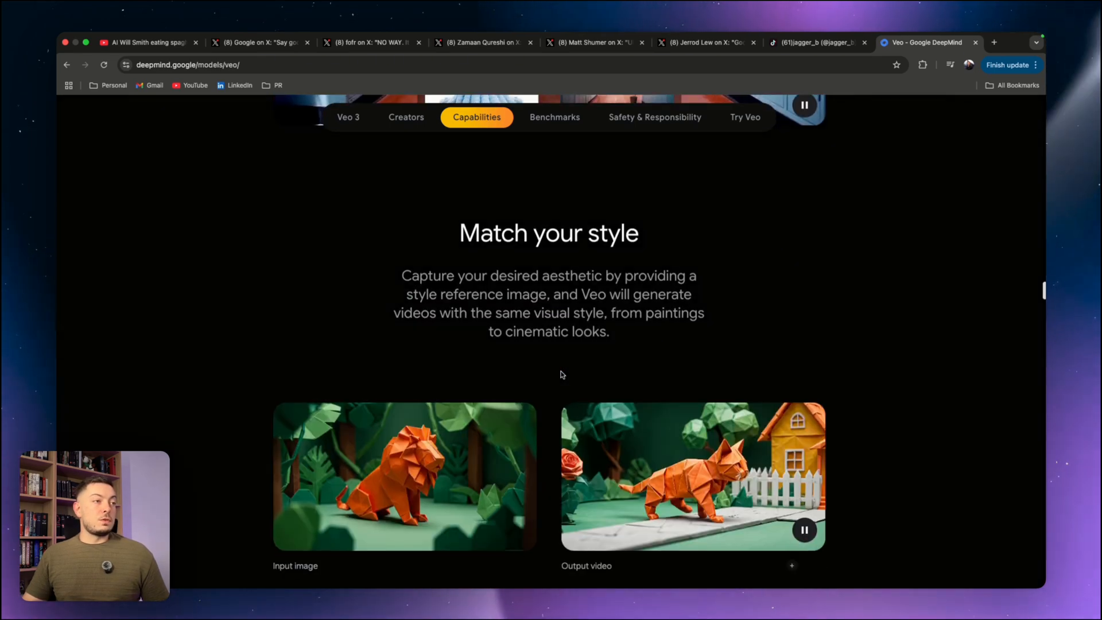
Continue past paper-craft style and purple character examples to the Camera controls section.
scroll("down", 3)
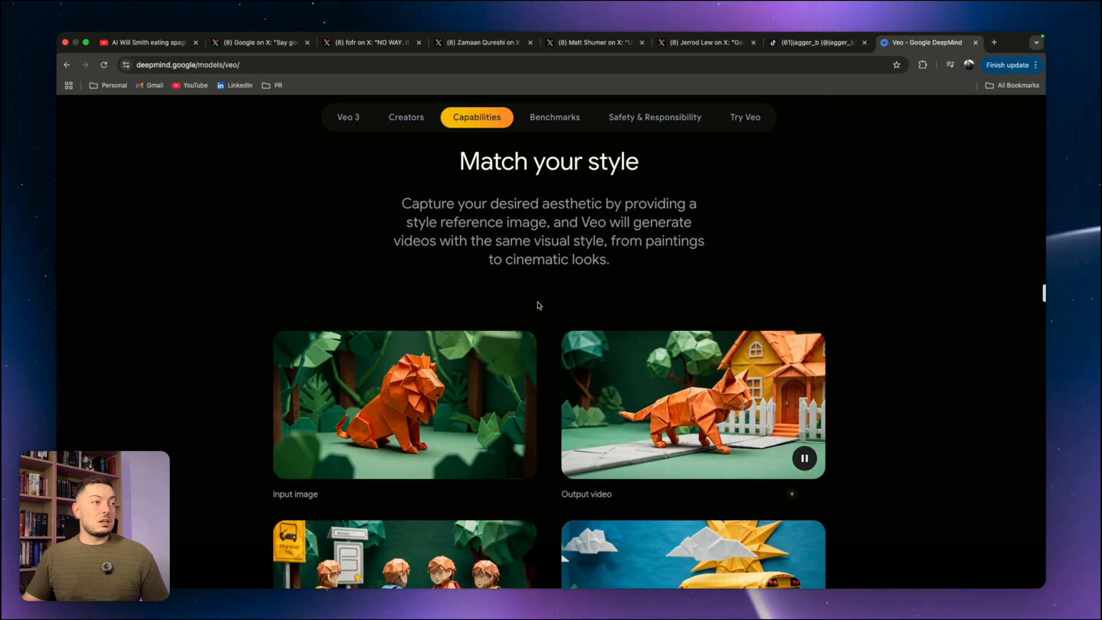
scroll("down", 3)
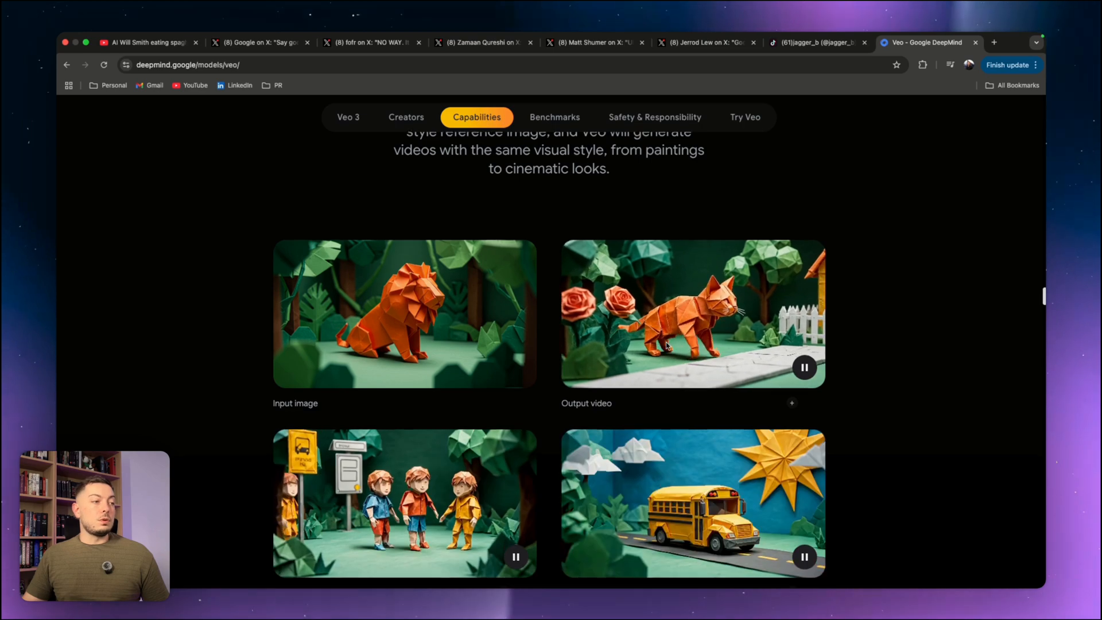
scroll("down", 3)
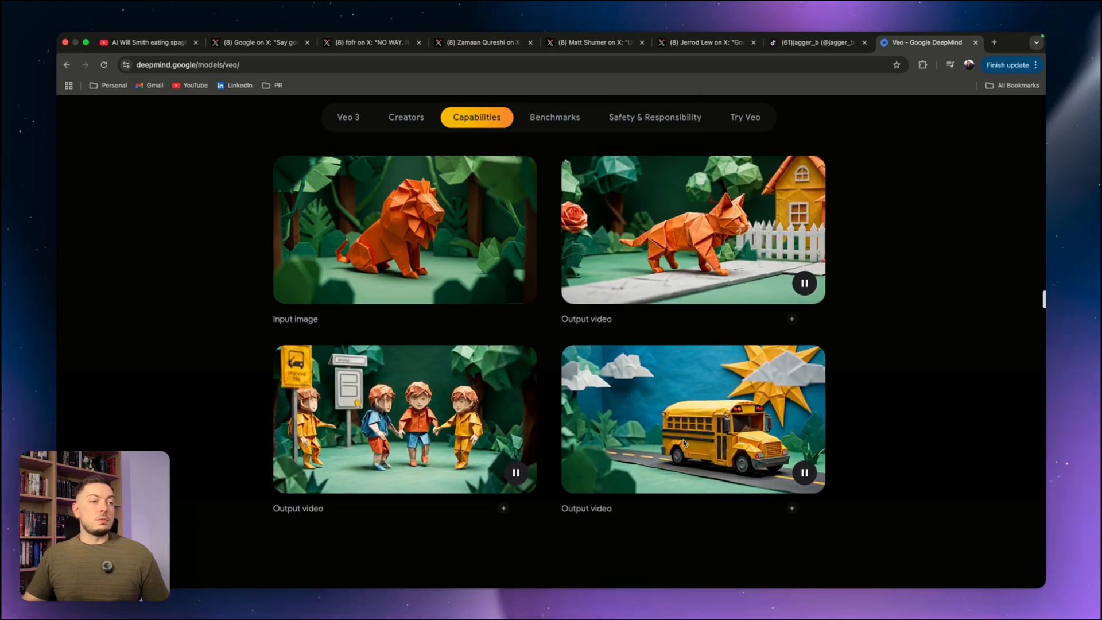
scroll("down", 3)
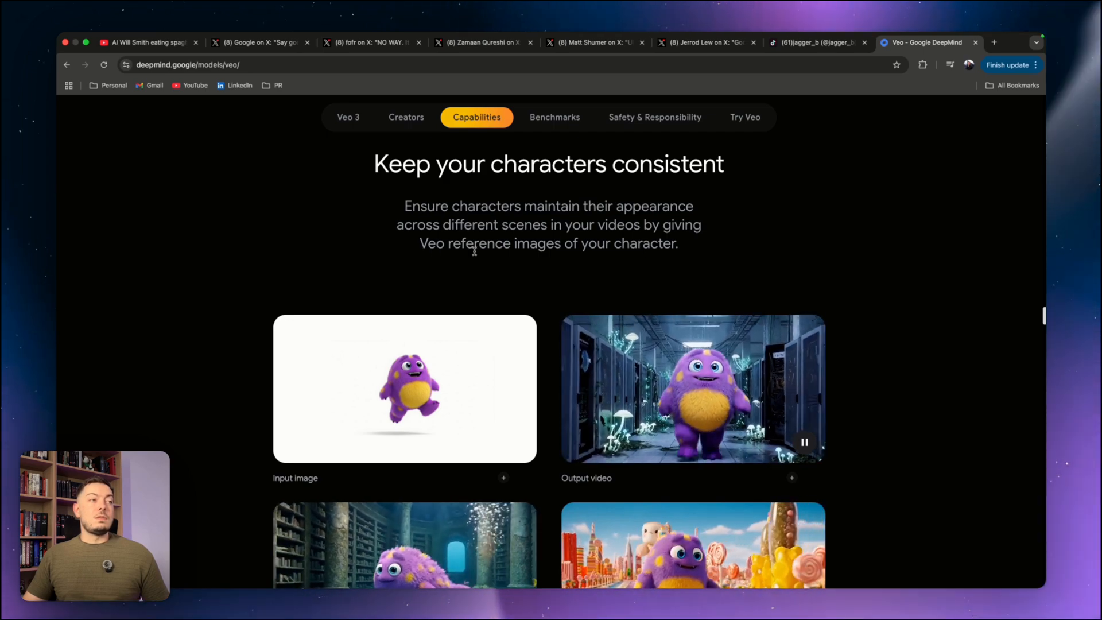
scroll("down", 3)
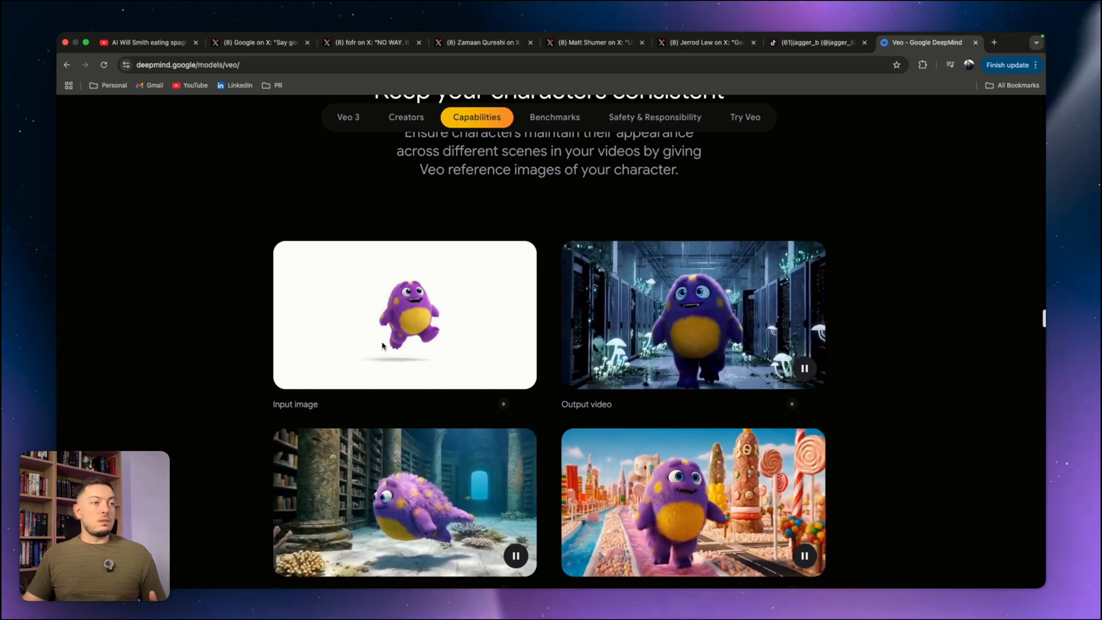
scroll("down", 3)
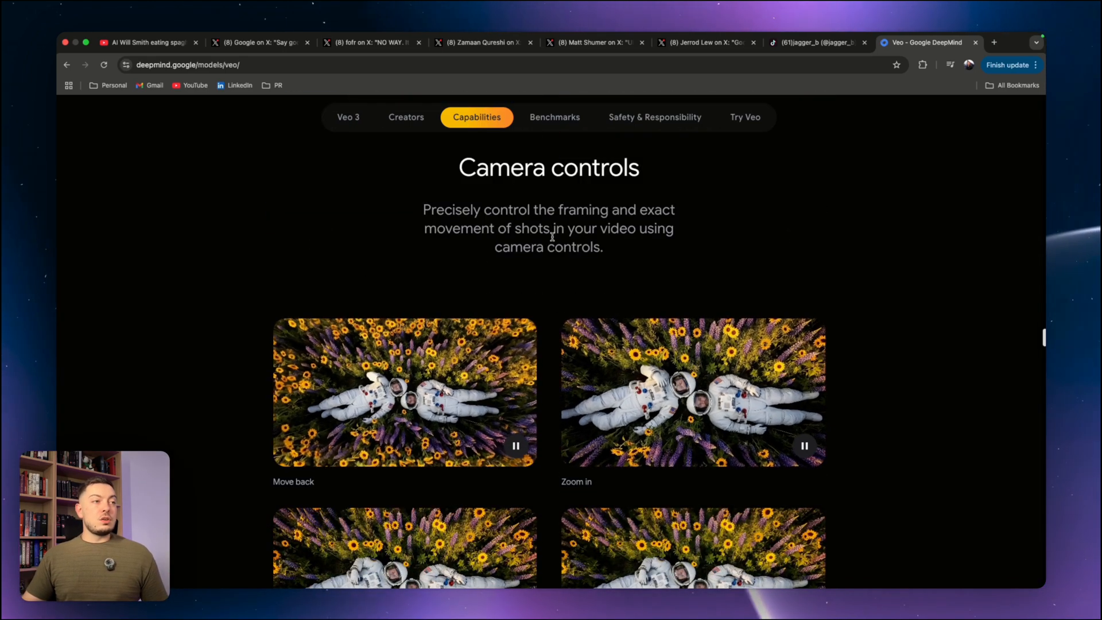
Move past camera-control and first-and-last-frame griffin examples to the Add object snowy forest clips.
scroll("down", 3)
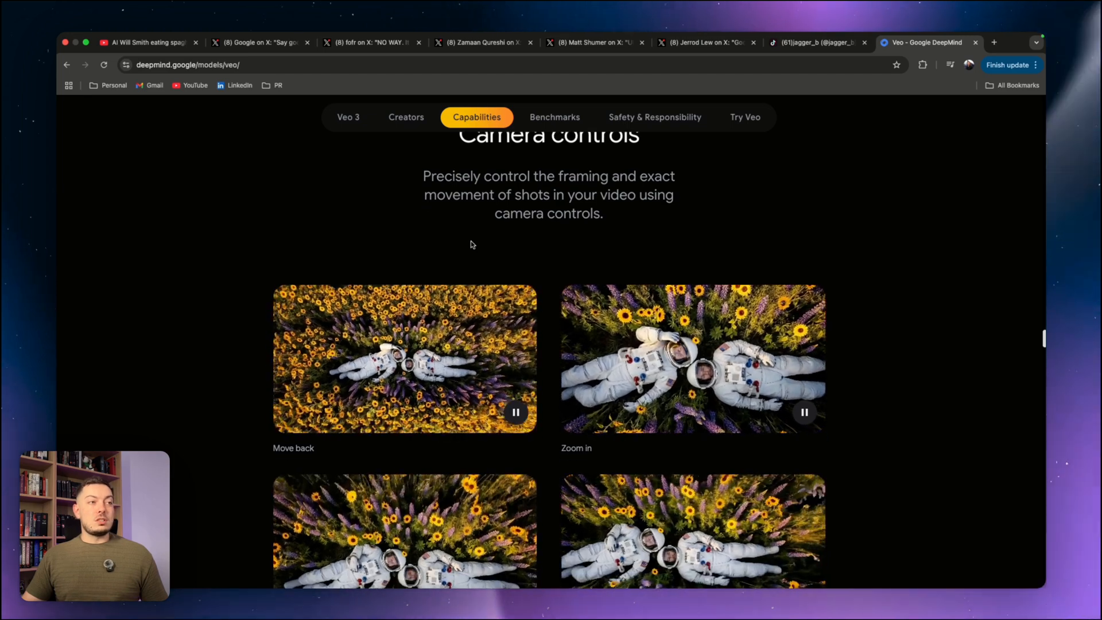
scroll("down", 3)
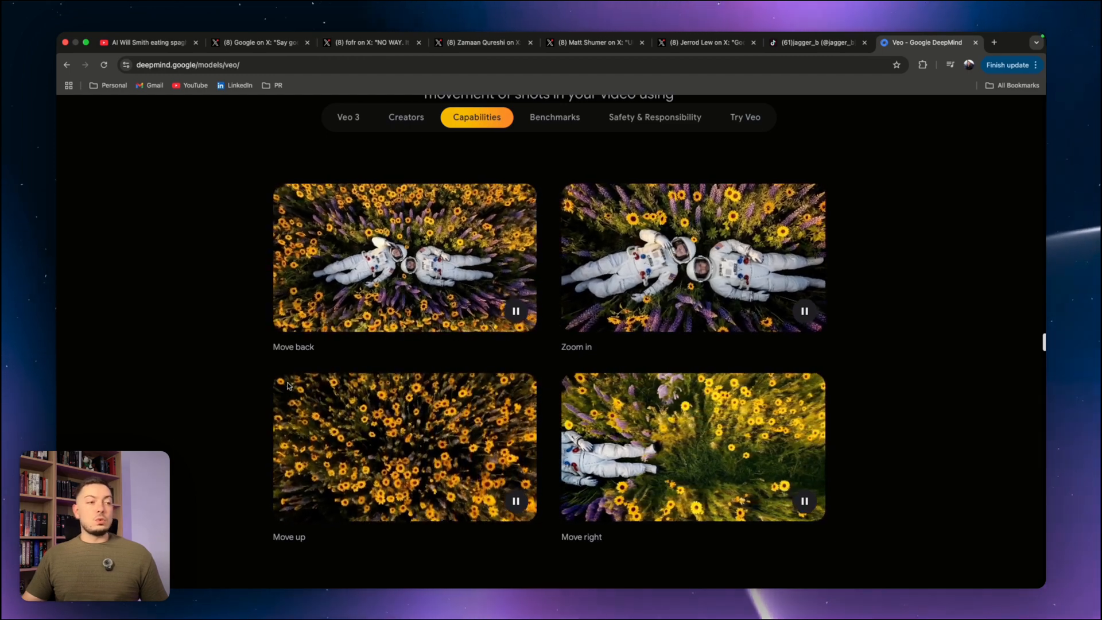
scroll("down", 3)
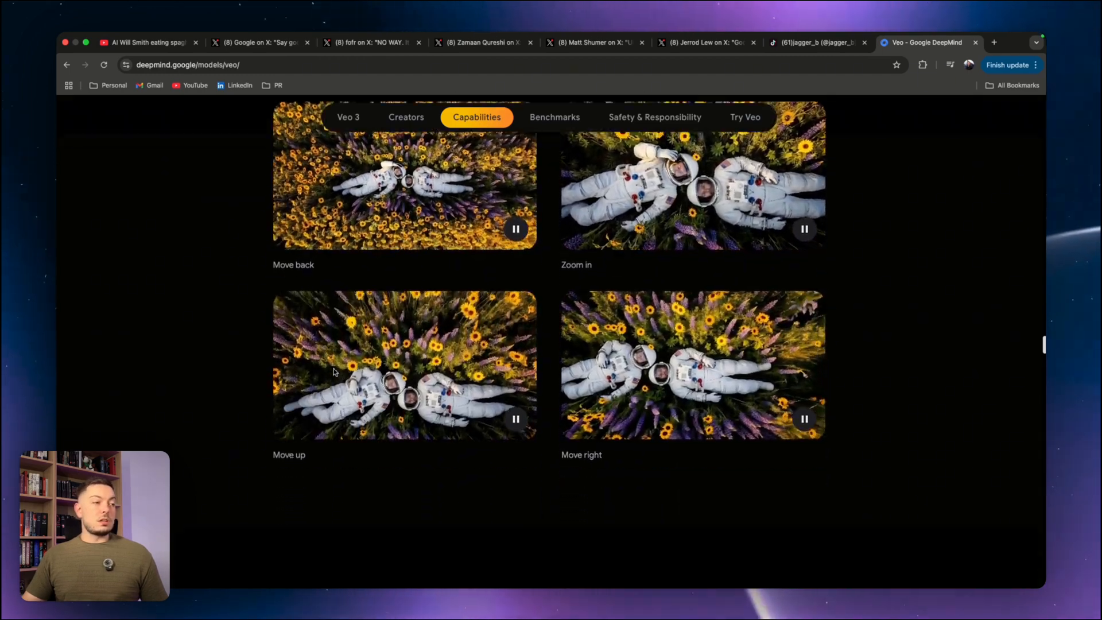
scroll("down", 3)
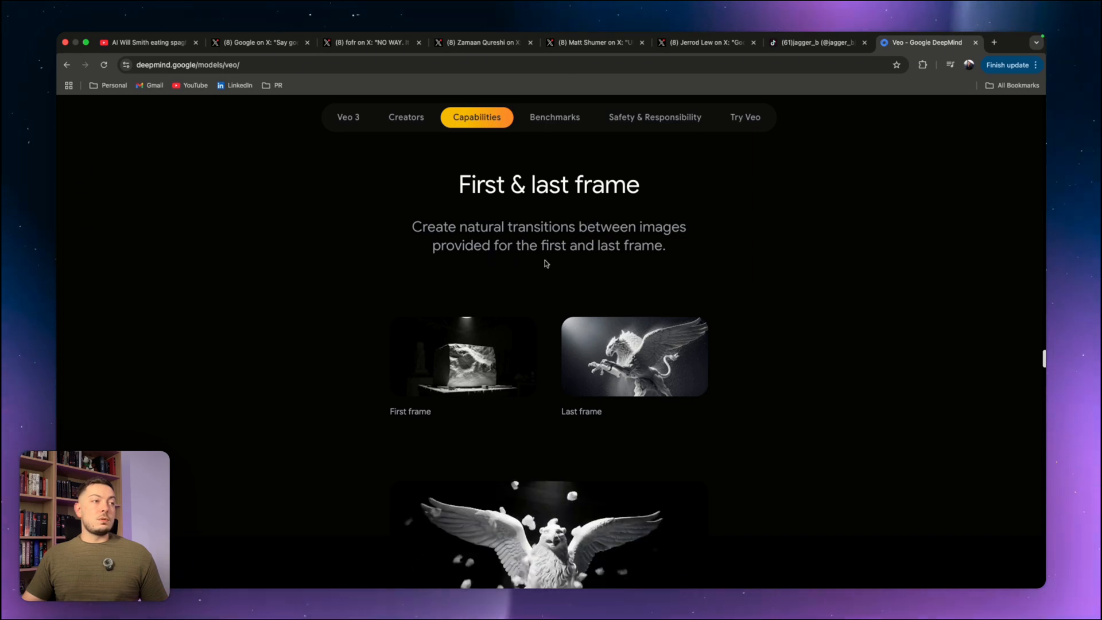
scroll("down", 3)
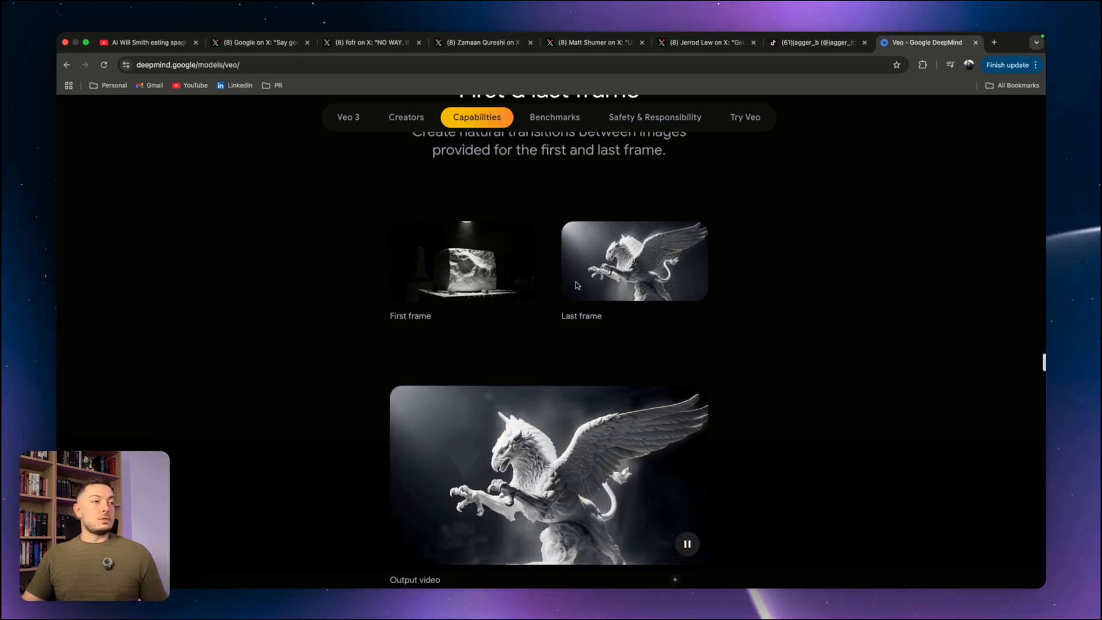
scroll("down", 3)
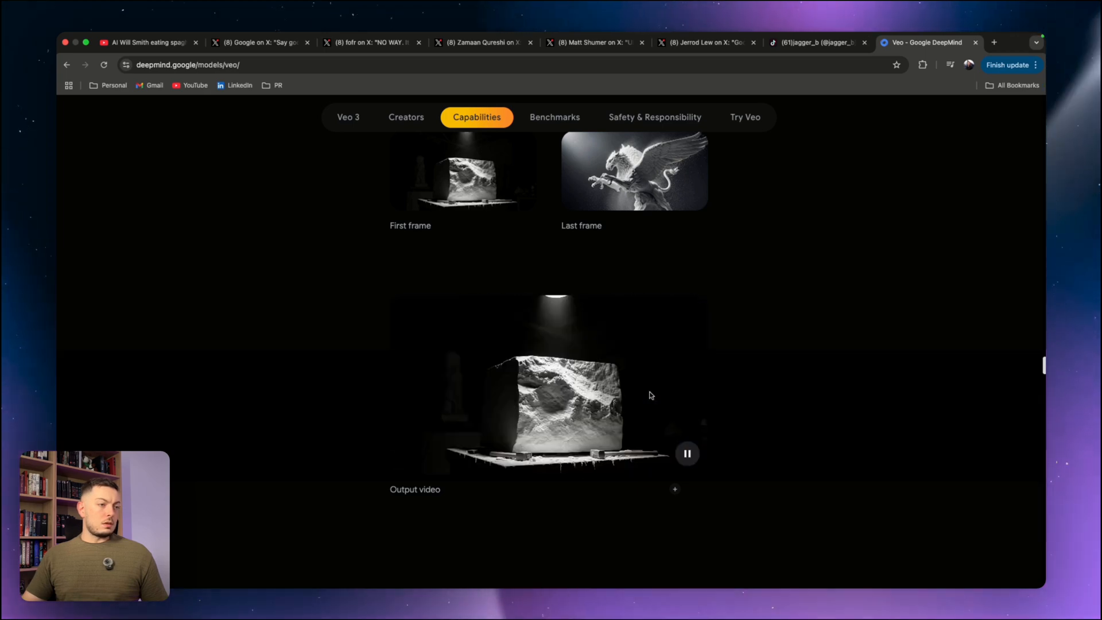
scroll("down", 3)
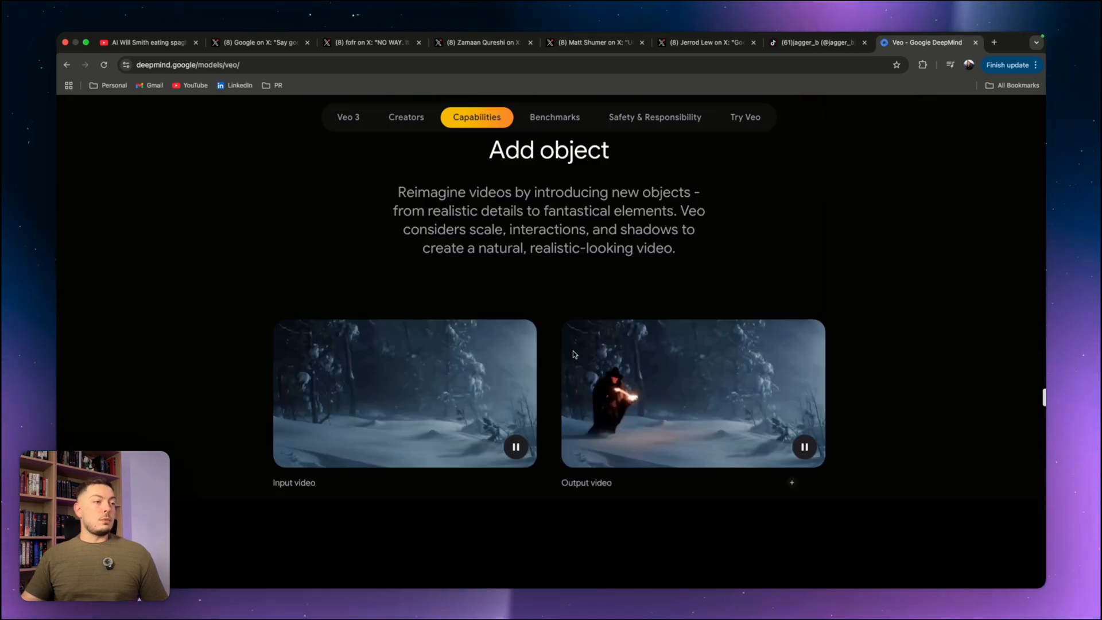
Pass remove-object, character-control and motion-master demos to the Benchmarks summary and safety text.
scroll("up", 3)
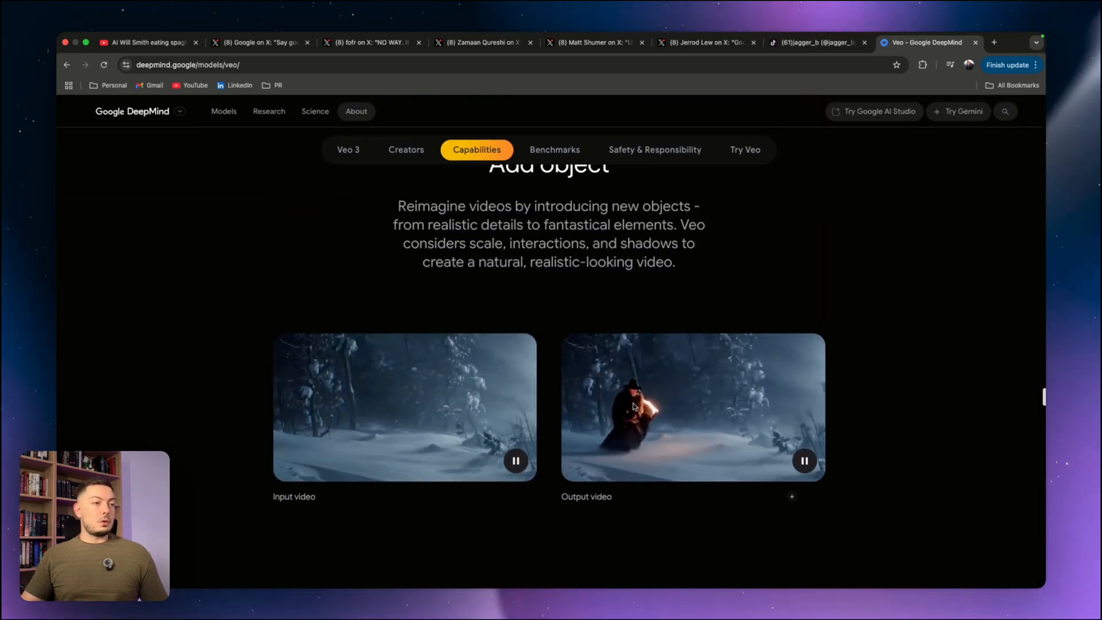
scroll("down", 3)
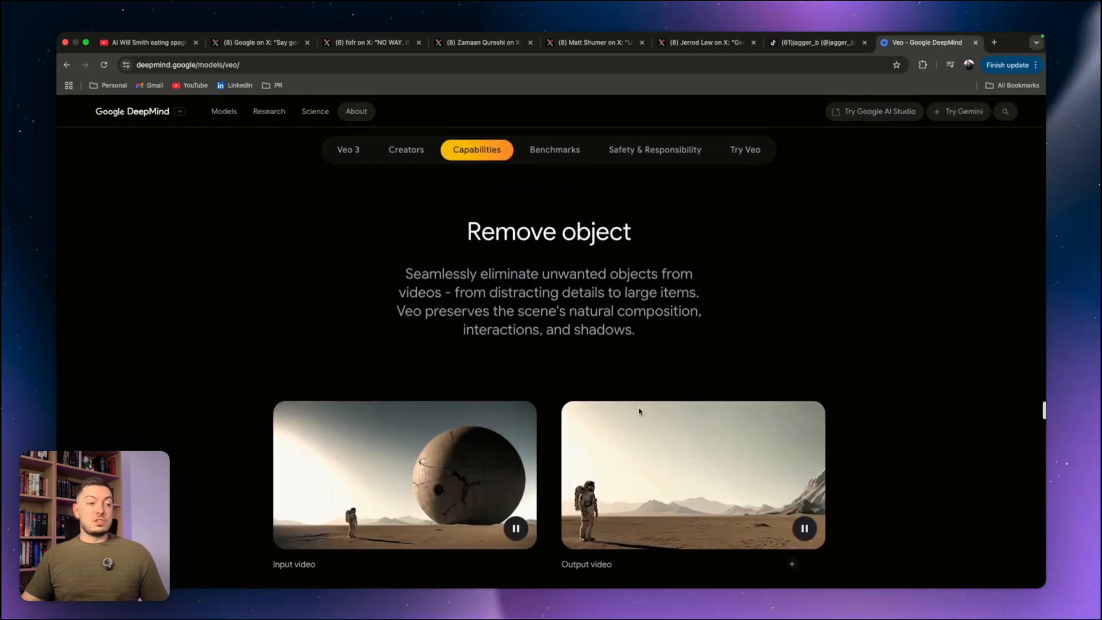
scroll("down", 3)
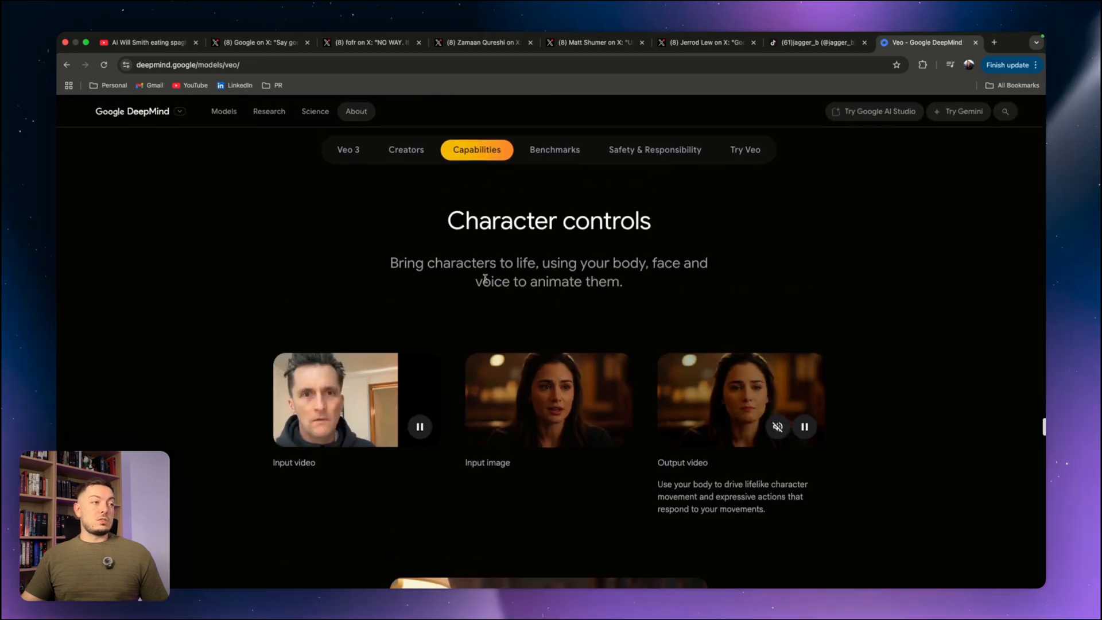
mouse_move(649, 276)
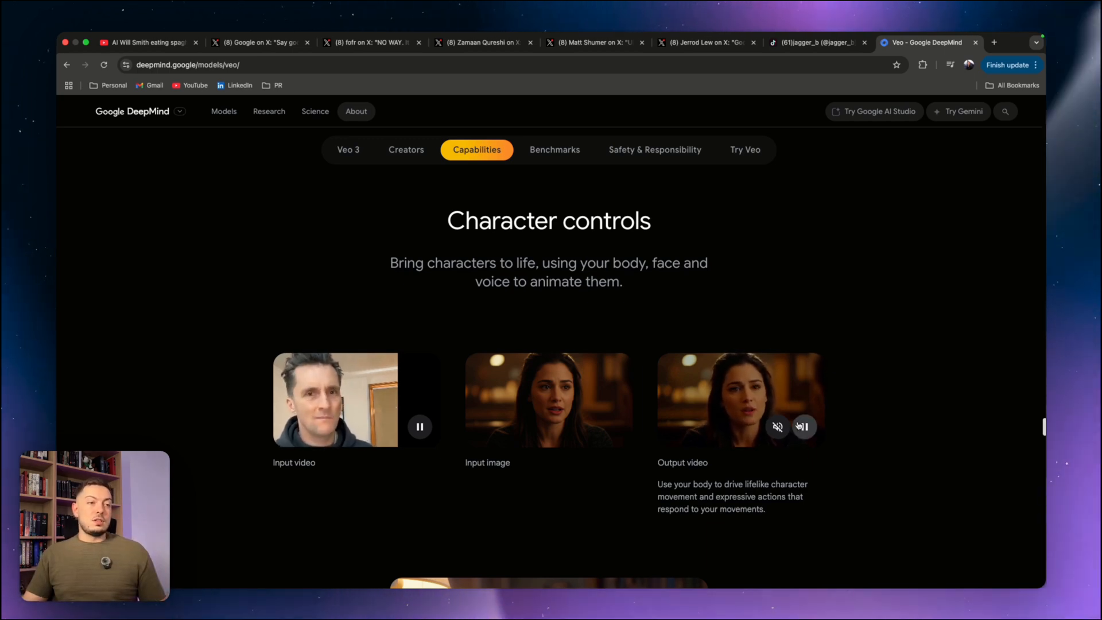
scroll("down", 3)
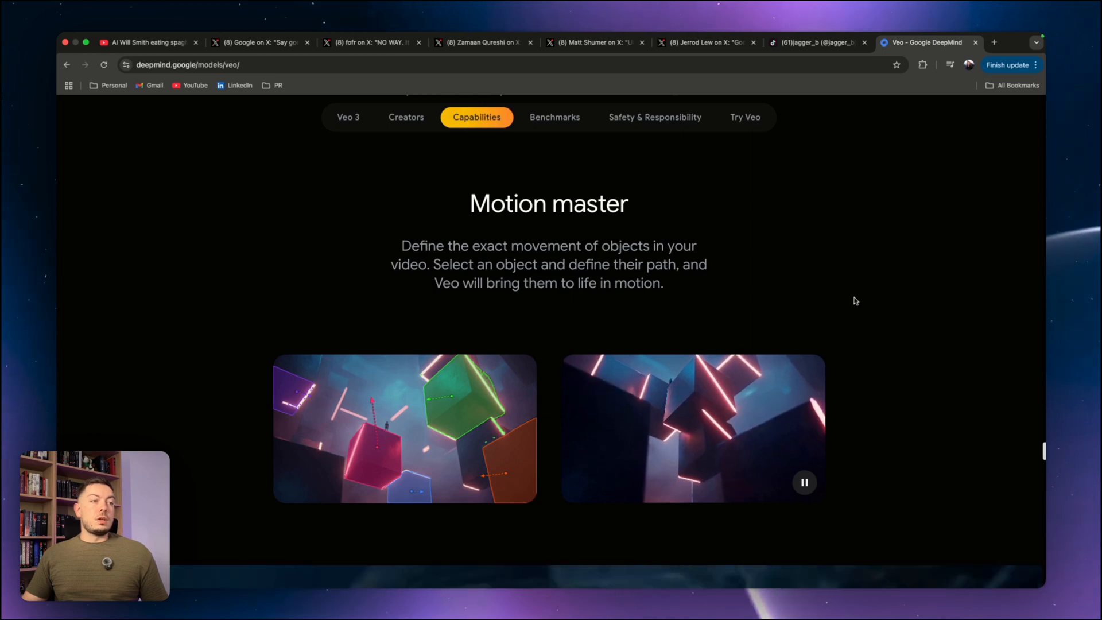
scroll("up", 3)
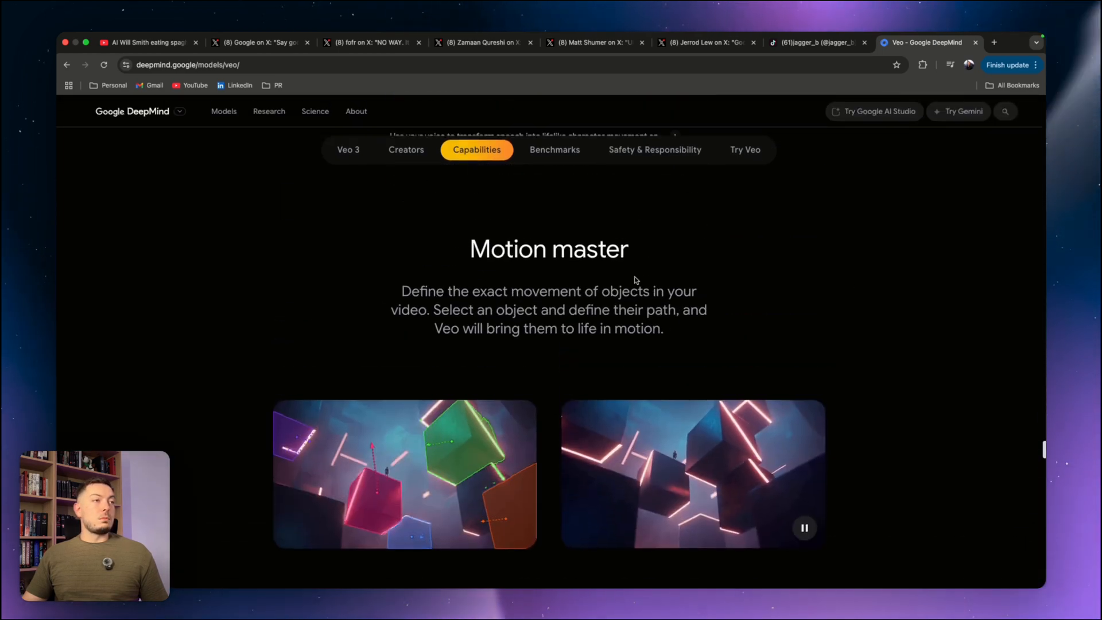
scroll("down", 3)
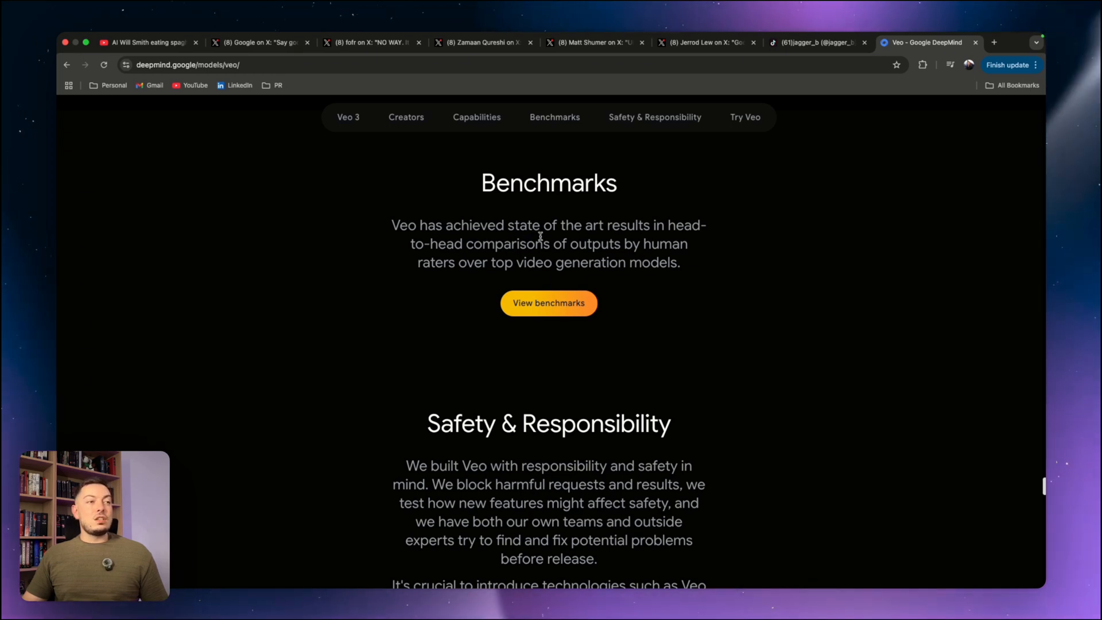
mouse_move(628, 255)
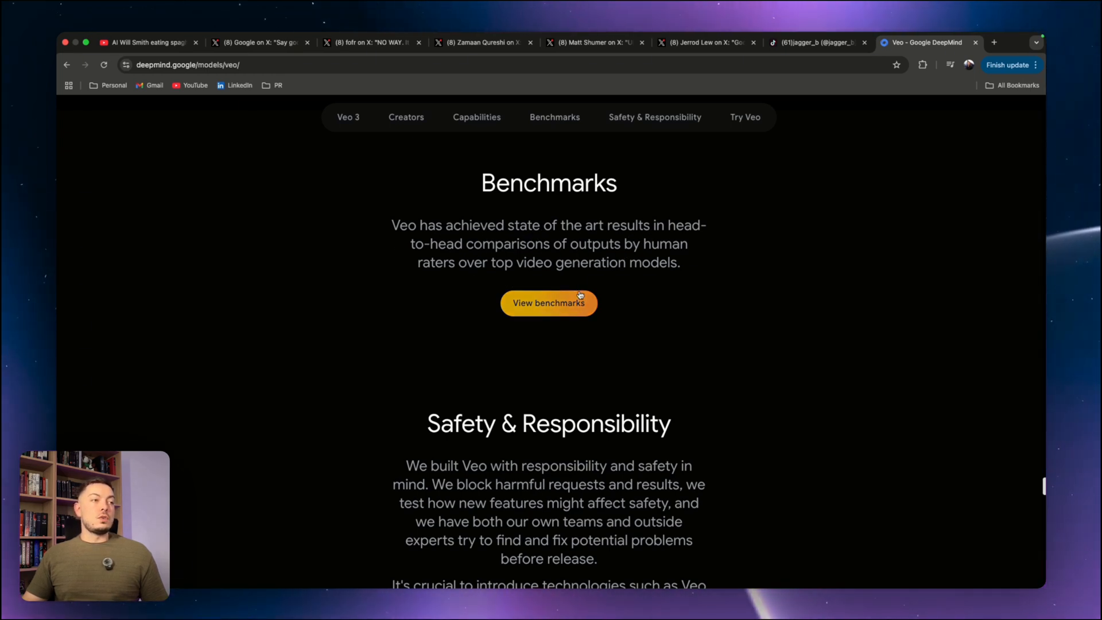
View the detailed benchmarks, reviewing T2V overall preference and Veo 2 charts, and list the metric choices.
left_click(549, 303)
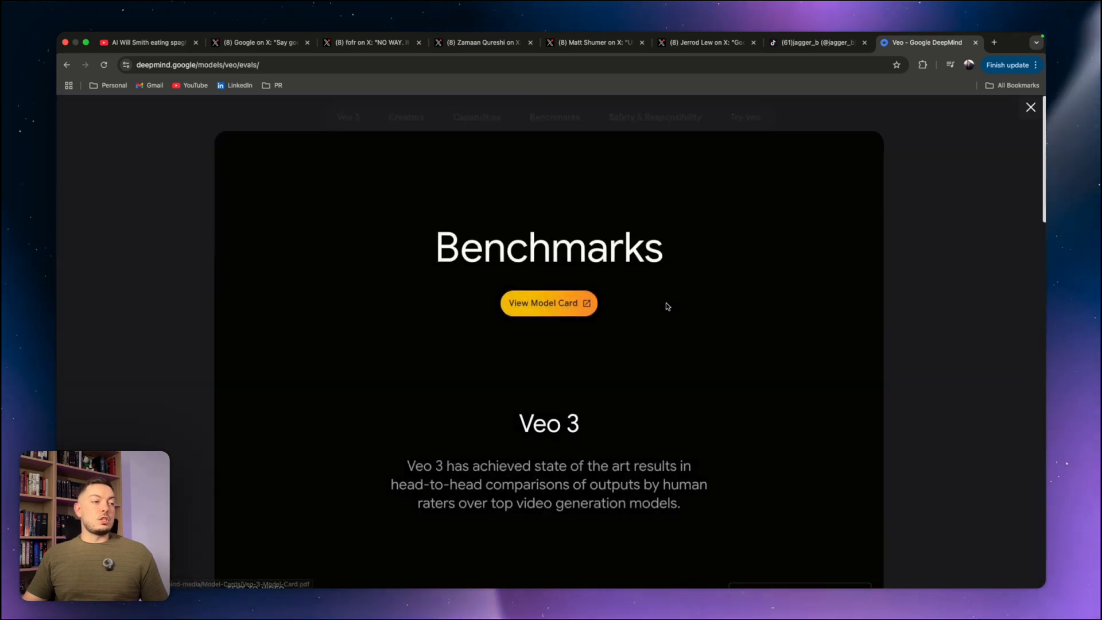
scroll("down", 3)
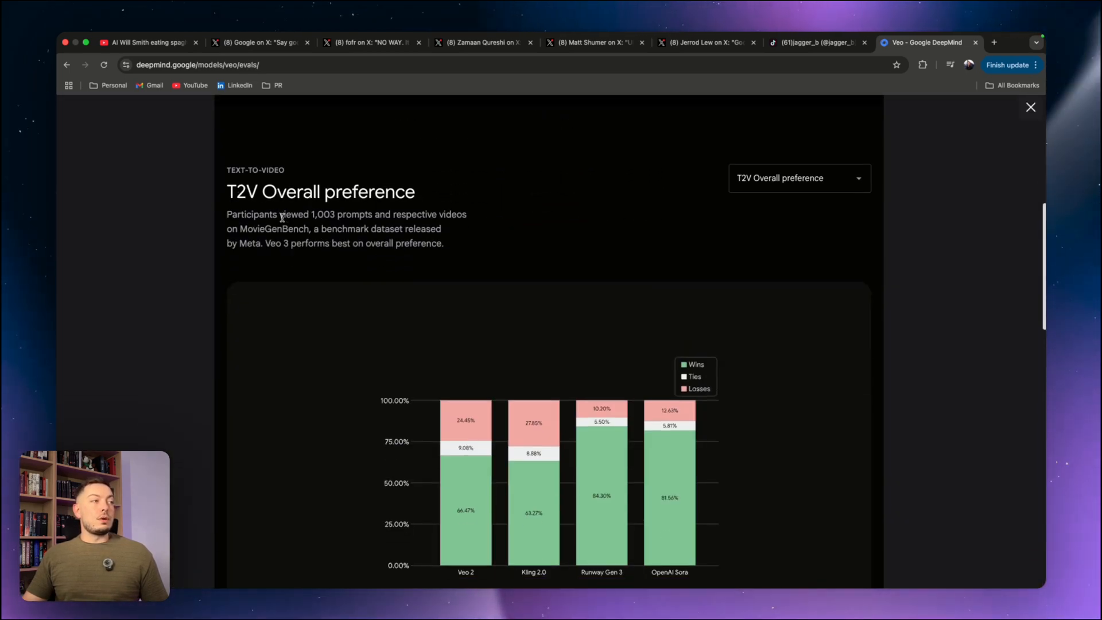
left_click_drag(227, 214, 290, 214)
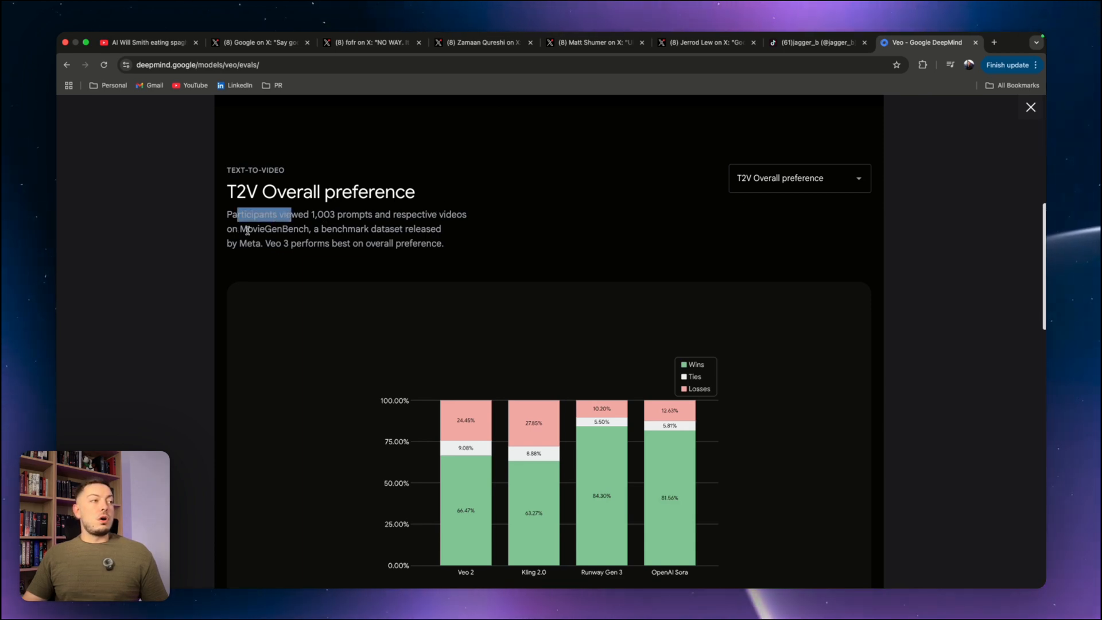
mouse_move(414, 229)
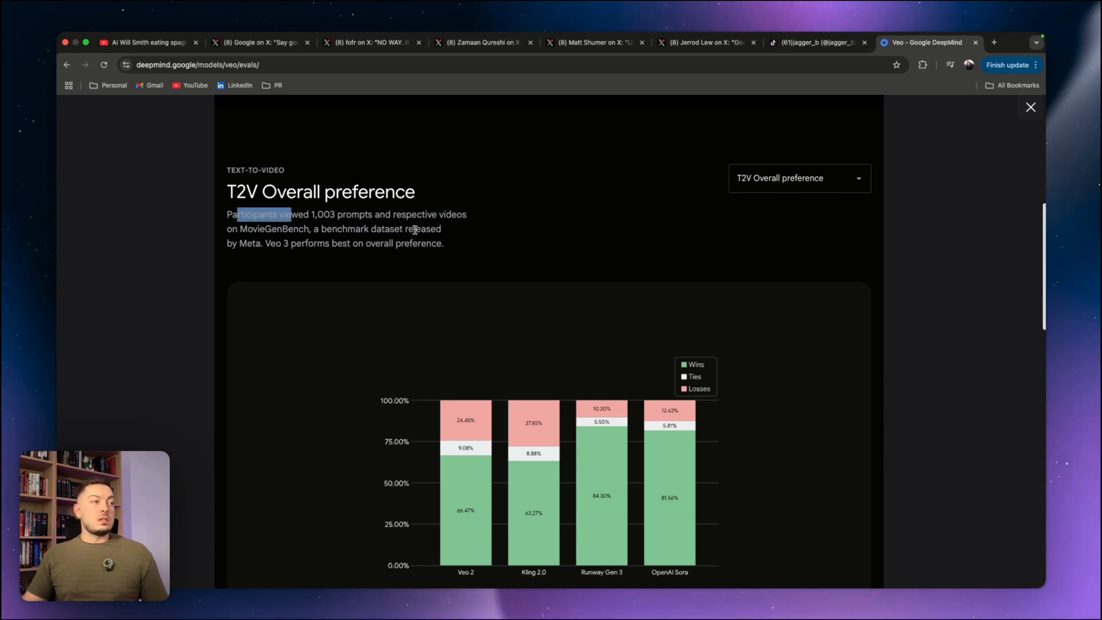
mouse_move(318, 255)
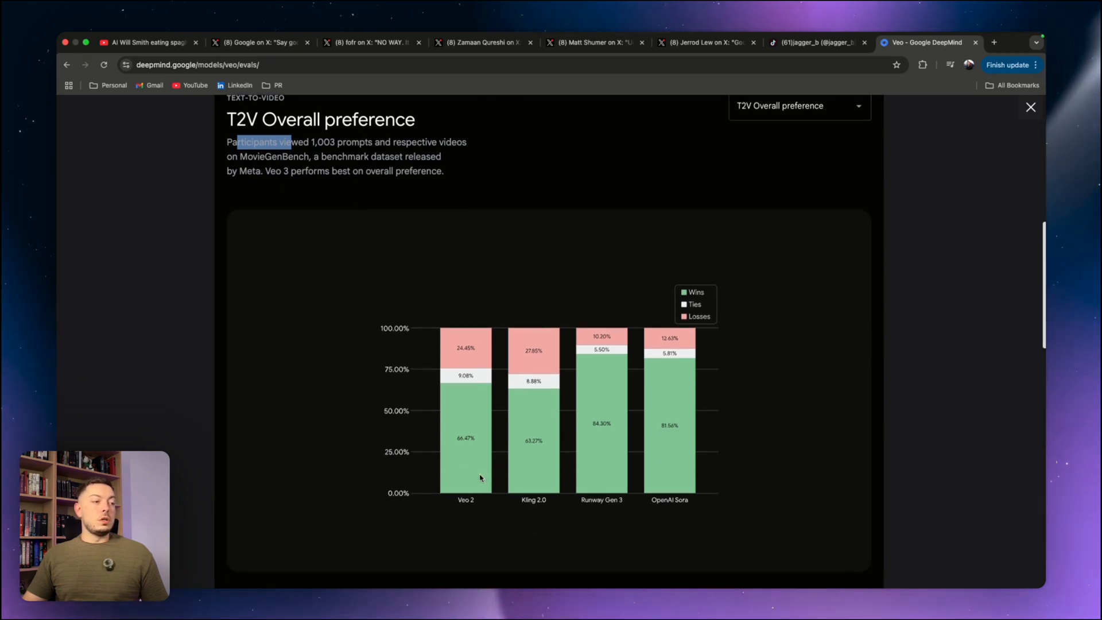
mouse_move(660, 509)
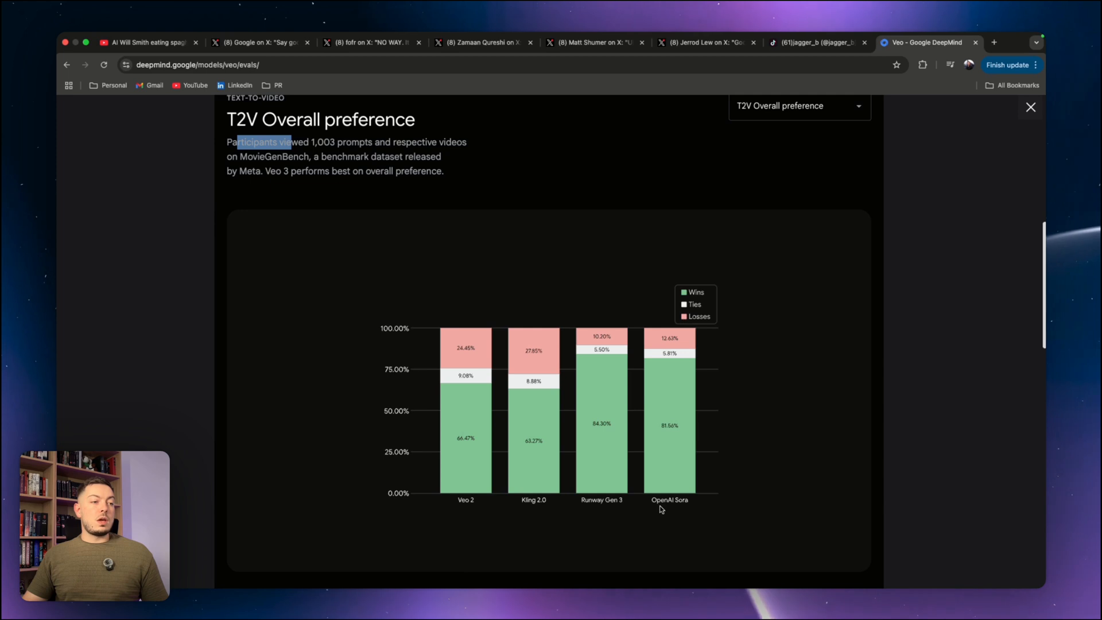
mouse_move(501, 509)
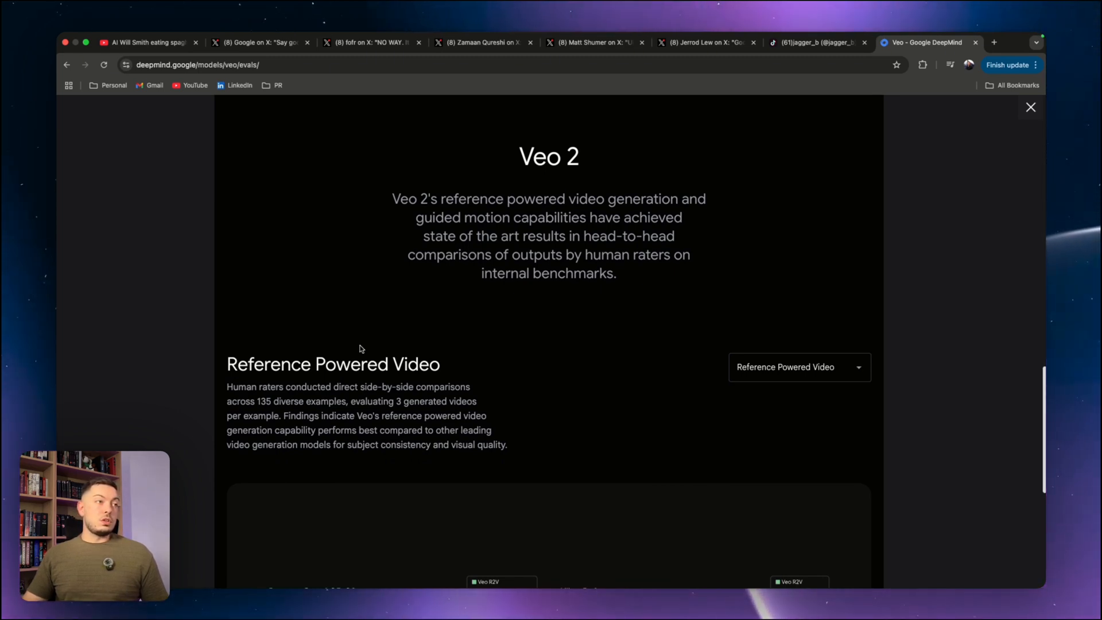
mouse_move(412, 351)
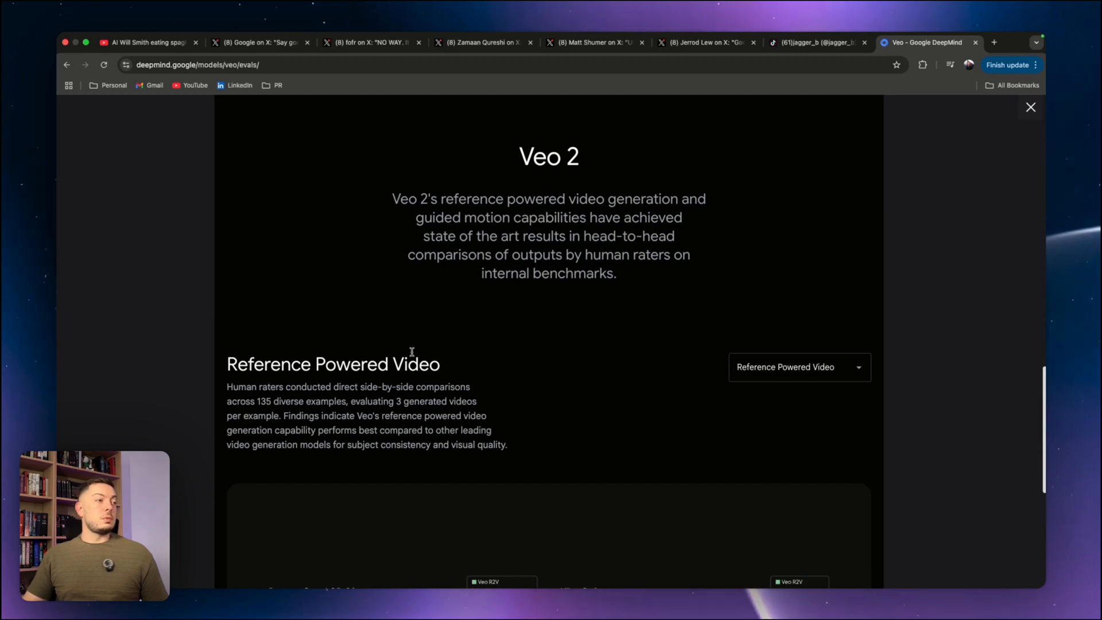
scroll("down", 3)
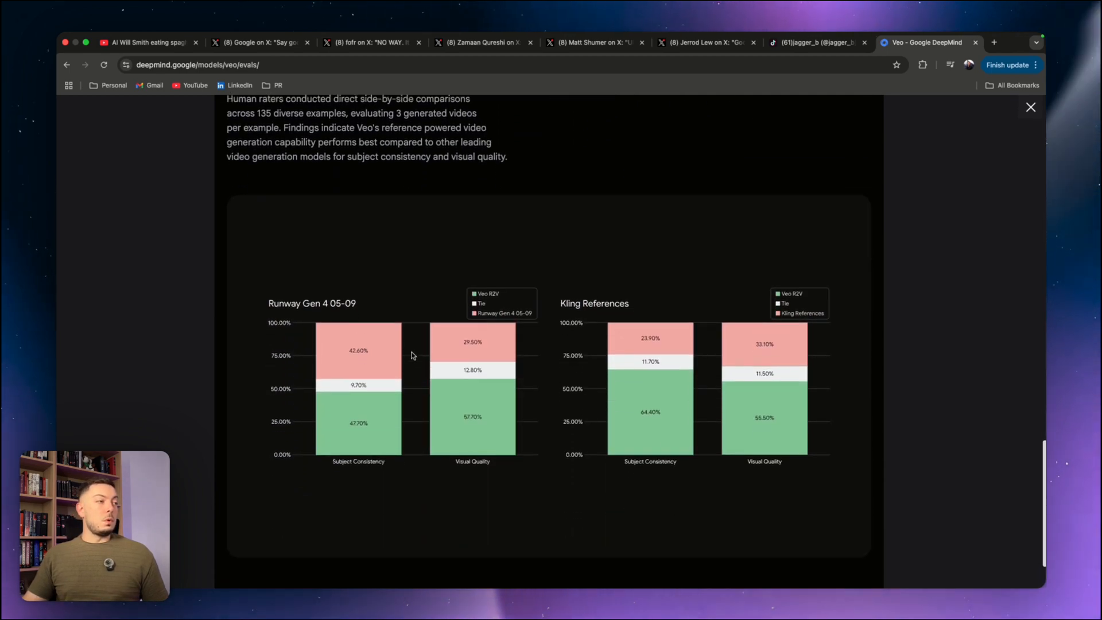
scroll("up", 3)
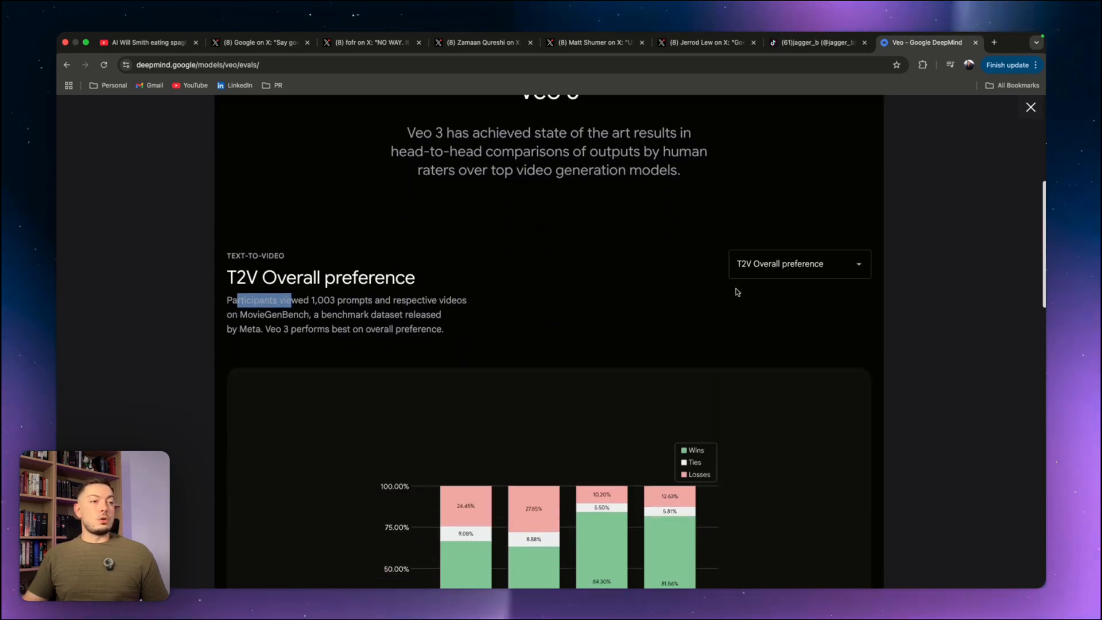
left_click(798, 264)
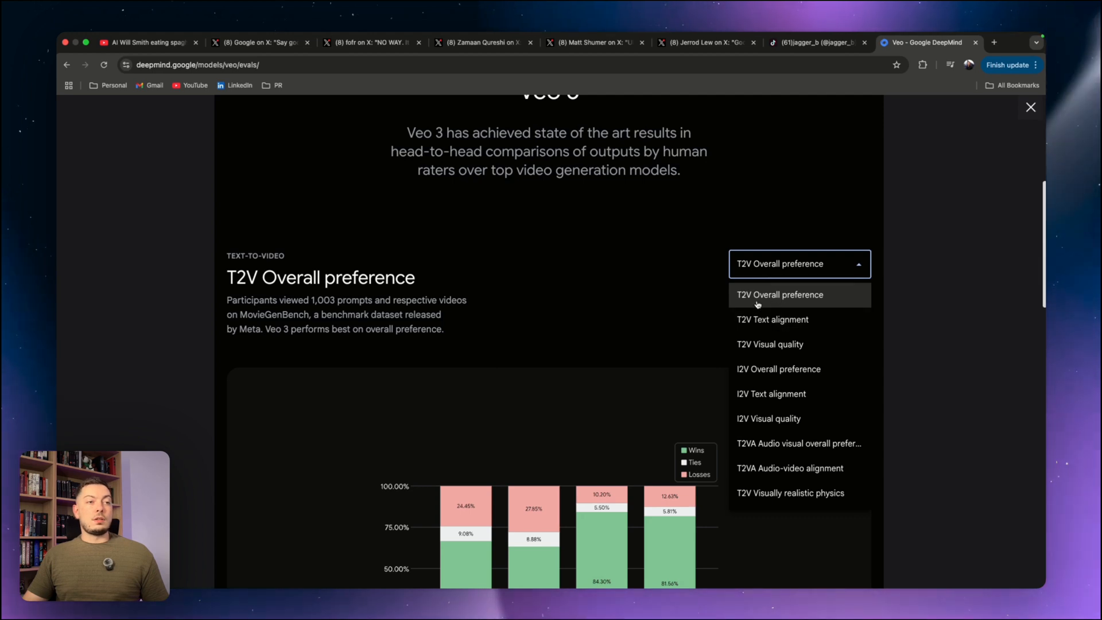
mouse_move(769, 344)
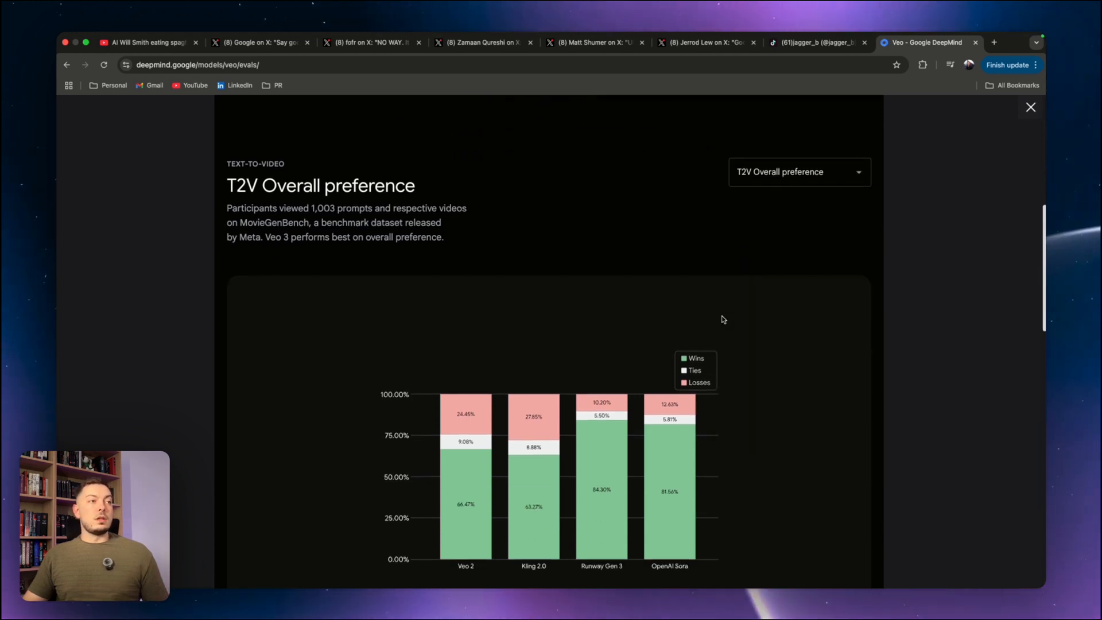
Scroll past safety, limitations and production workflows to the Try Veo section with Flow, Gemini and studios.
scroll("up", 3)
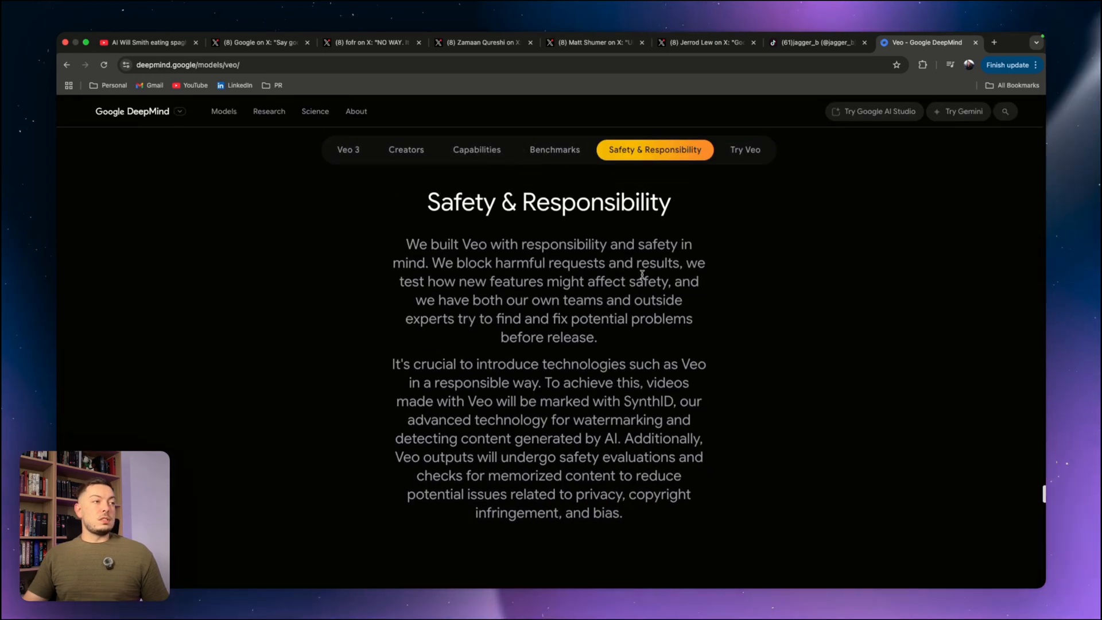
scroll("down", 3)
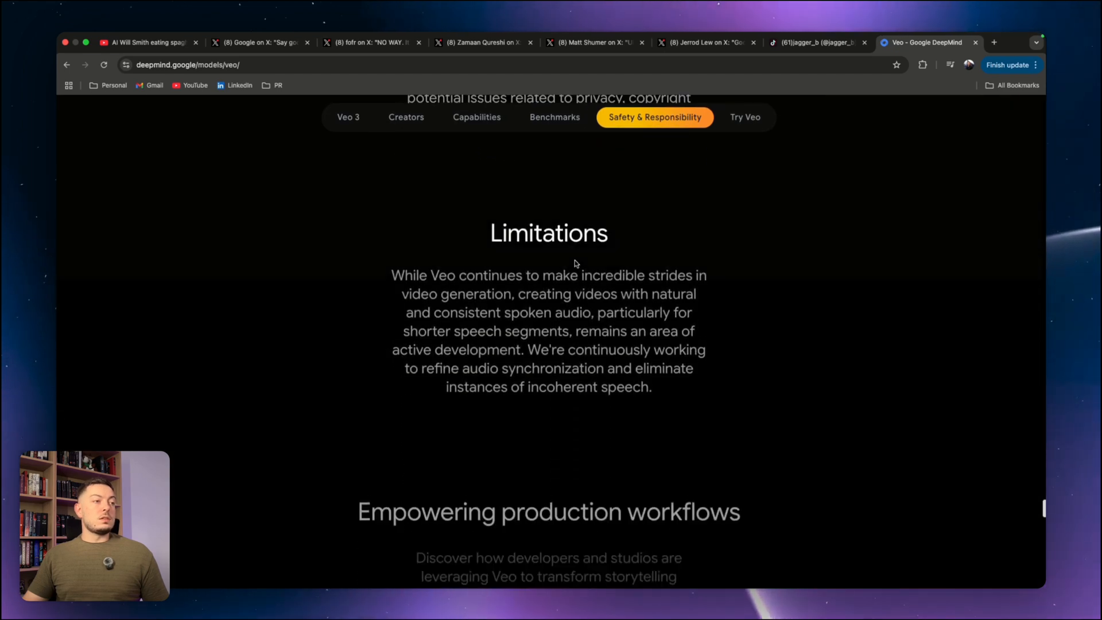
scroll("down", 3)
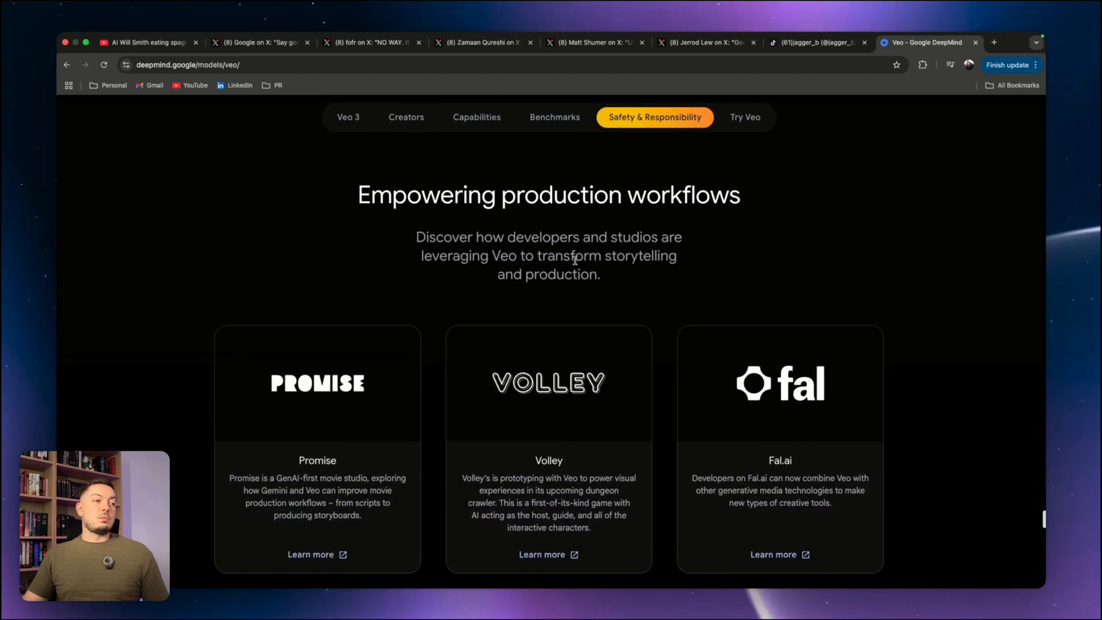
scroll("down", 3)
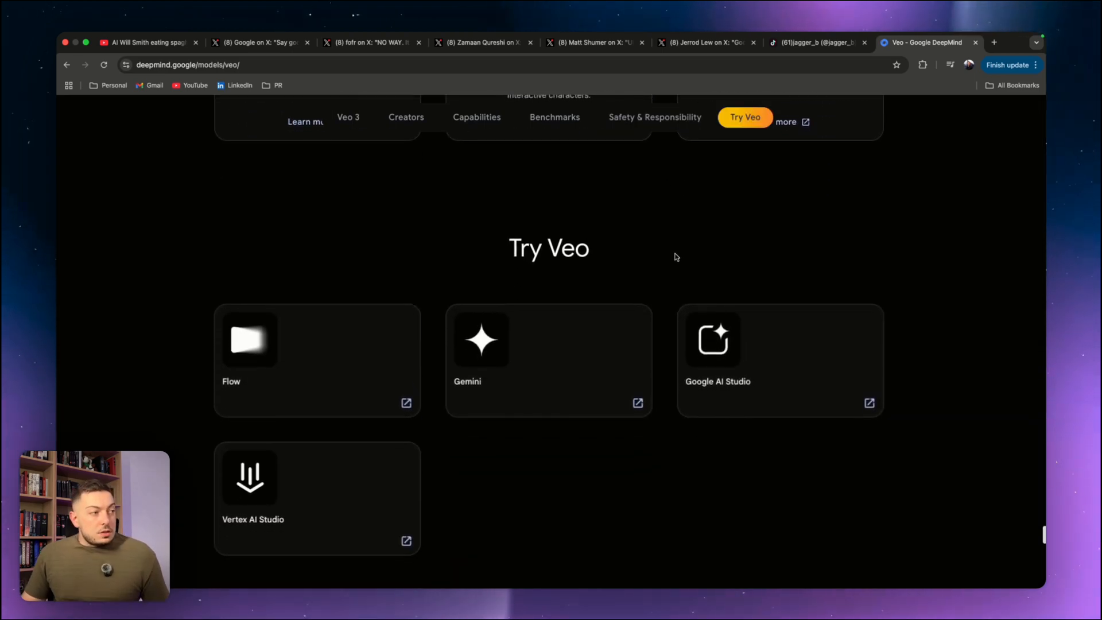
Switch to the X tab with Google's Veo 3 native-audio announcement and its sea-captain clip.
left_click(260, 42)
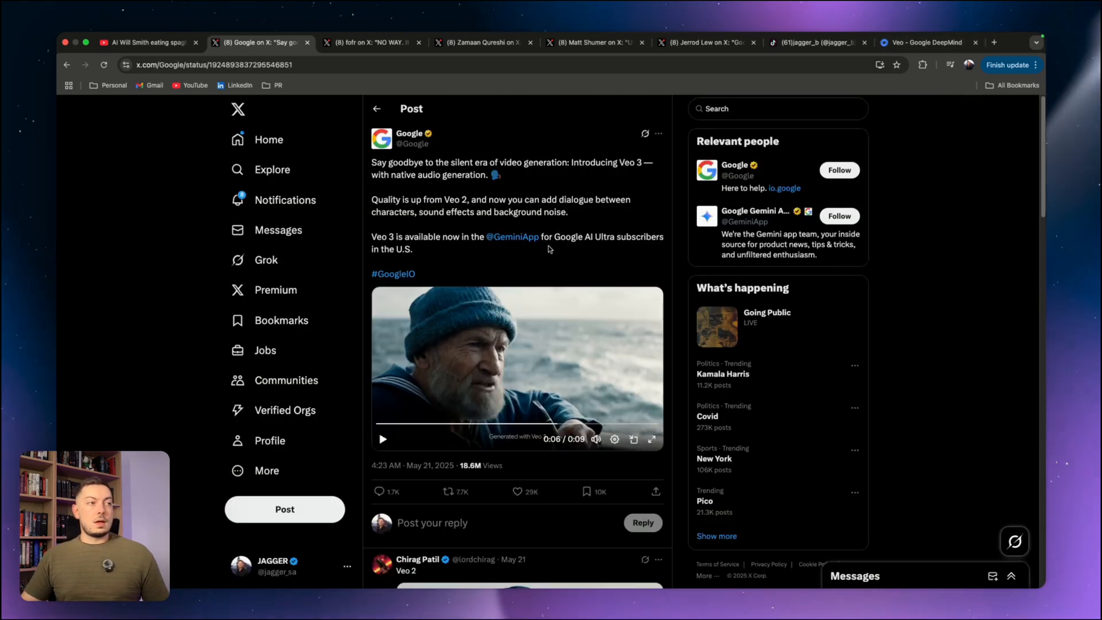
mouse_move(449, 260)
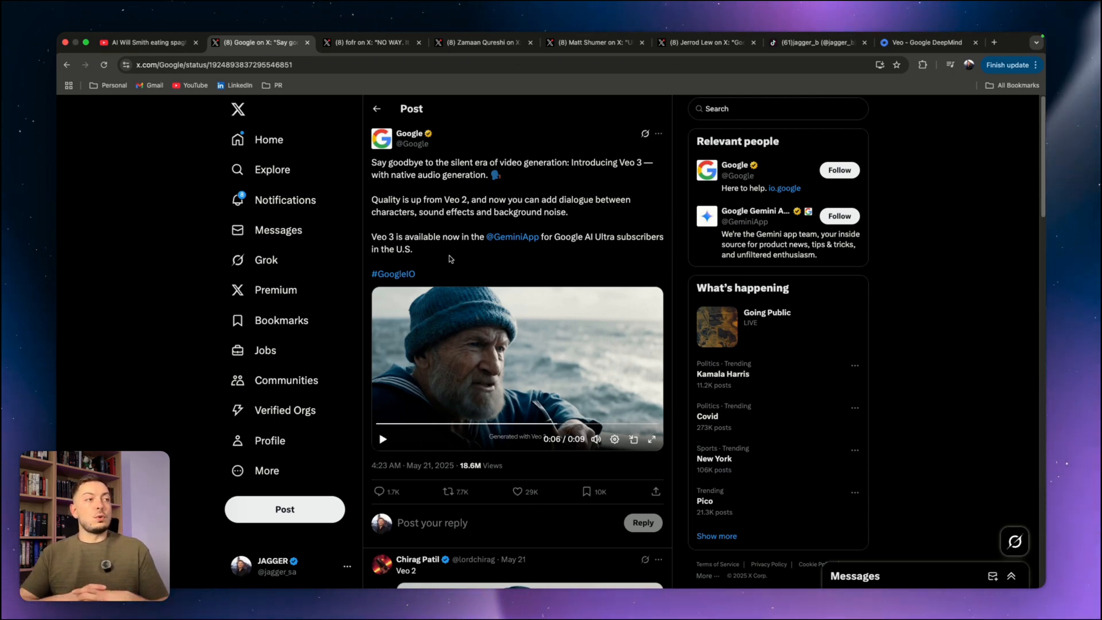
mouse_move(461, 268)
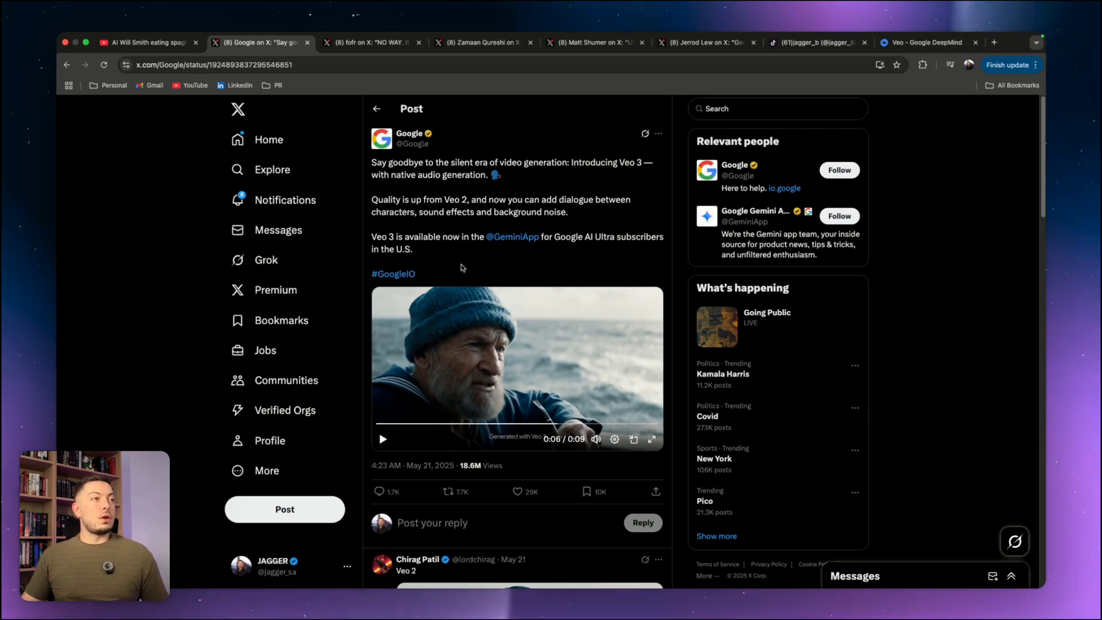